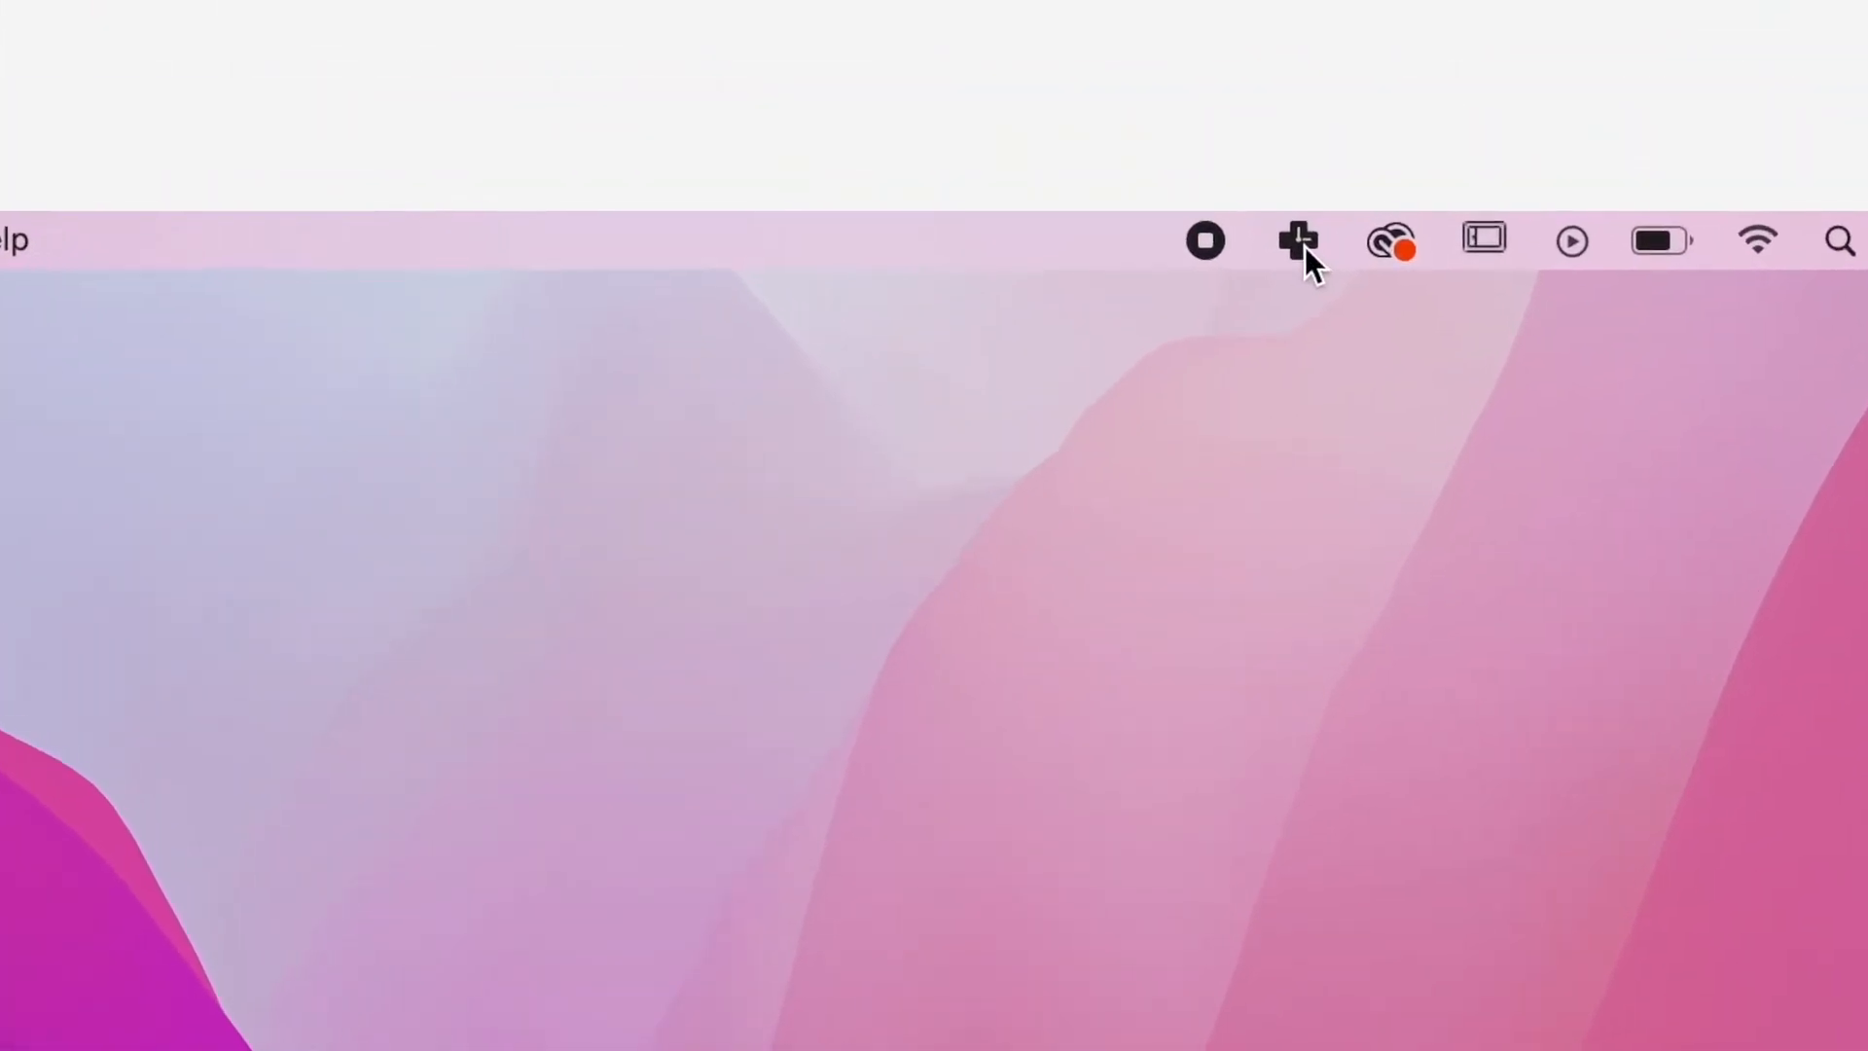
Open the RescueTime menu-bar panel showing today's Focus Work goal and Focus Zone.
click(1294, 240)
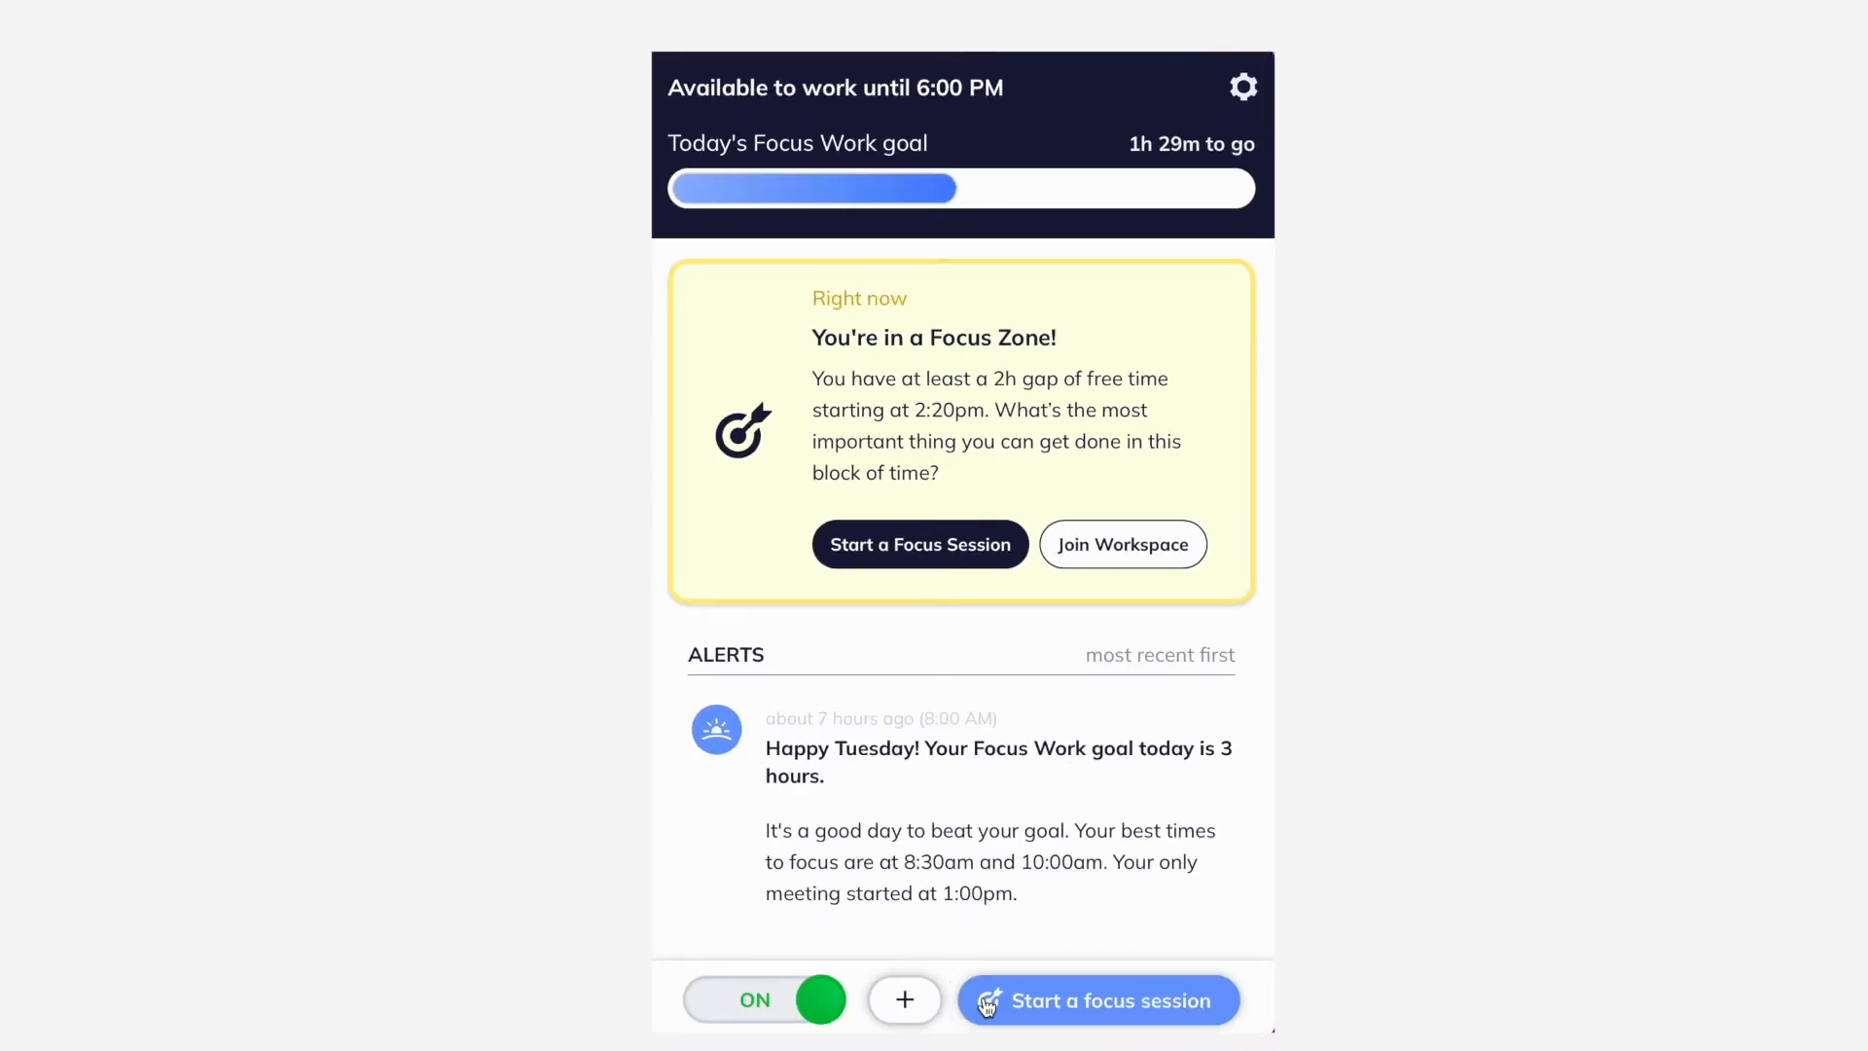
Start a focus session with both environment and body warmups, then begin.
click(1098, 1000)
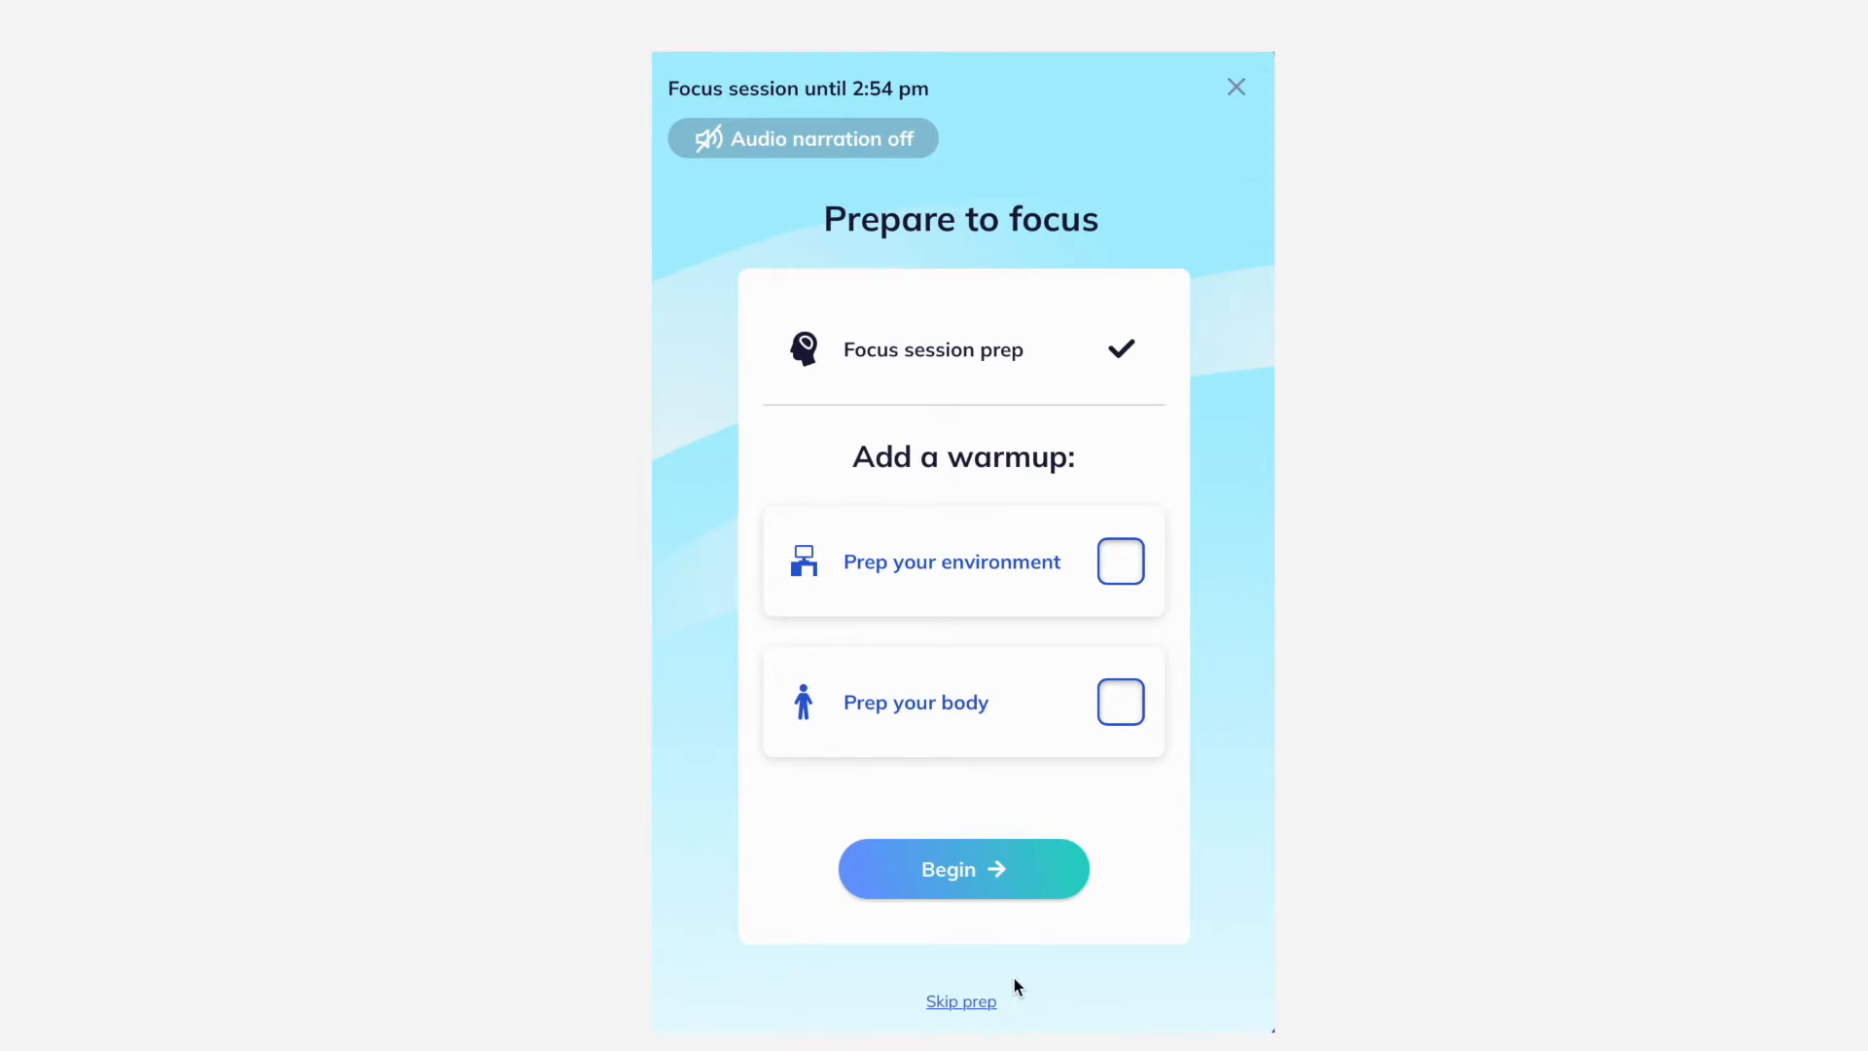
mouse_move(1131, 589)
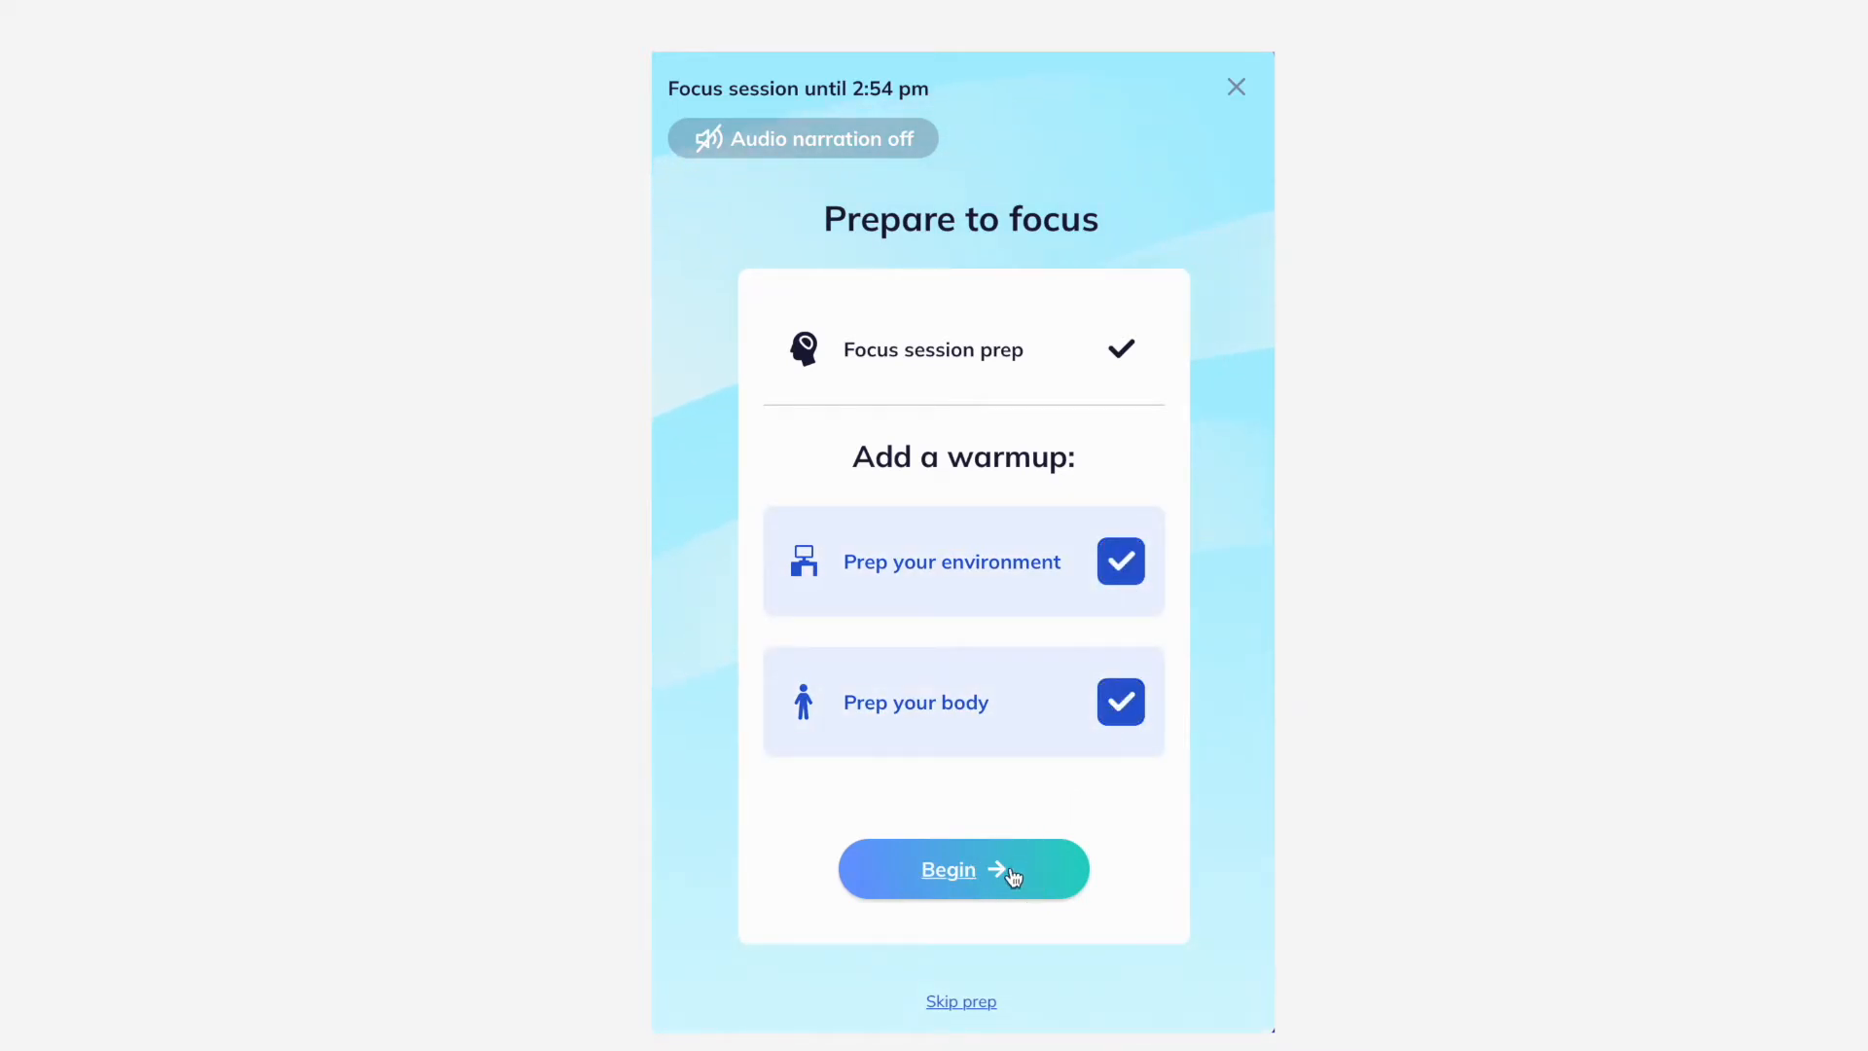
click(961, 868)
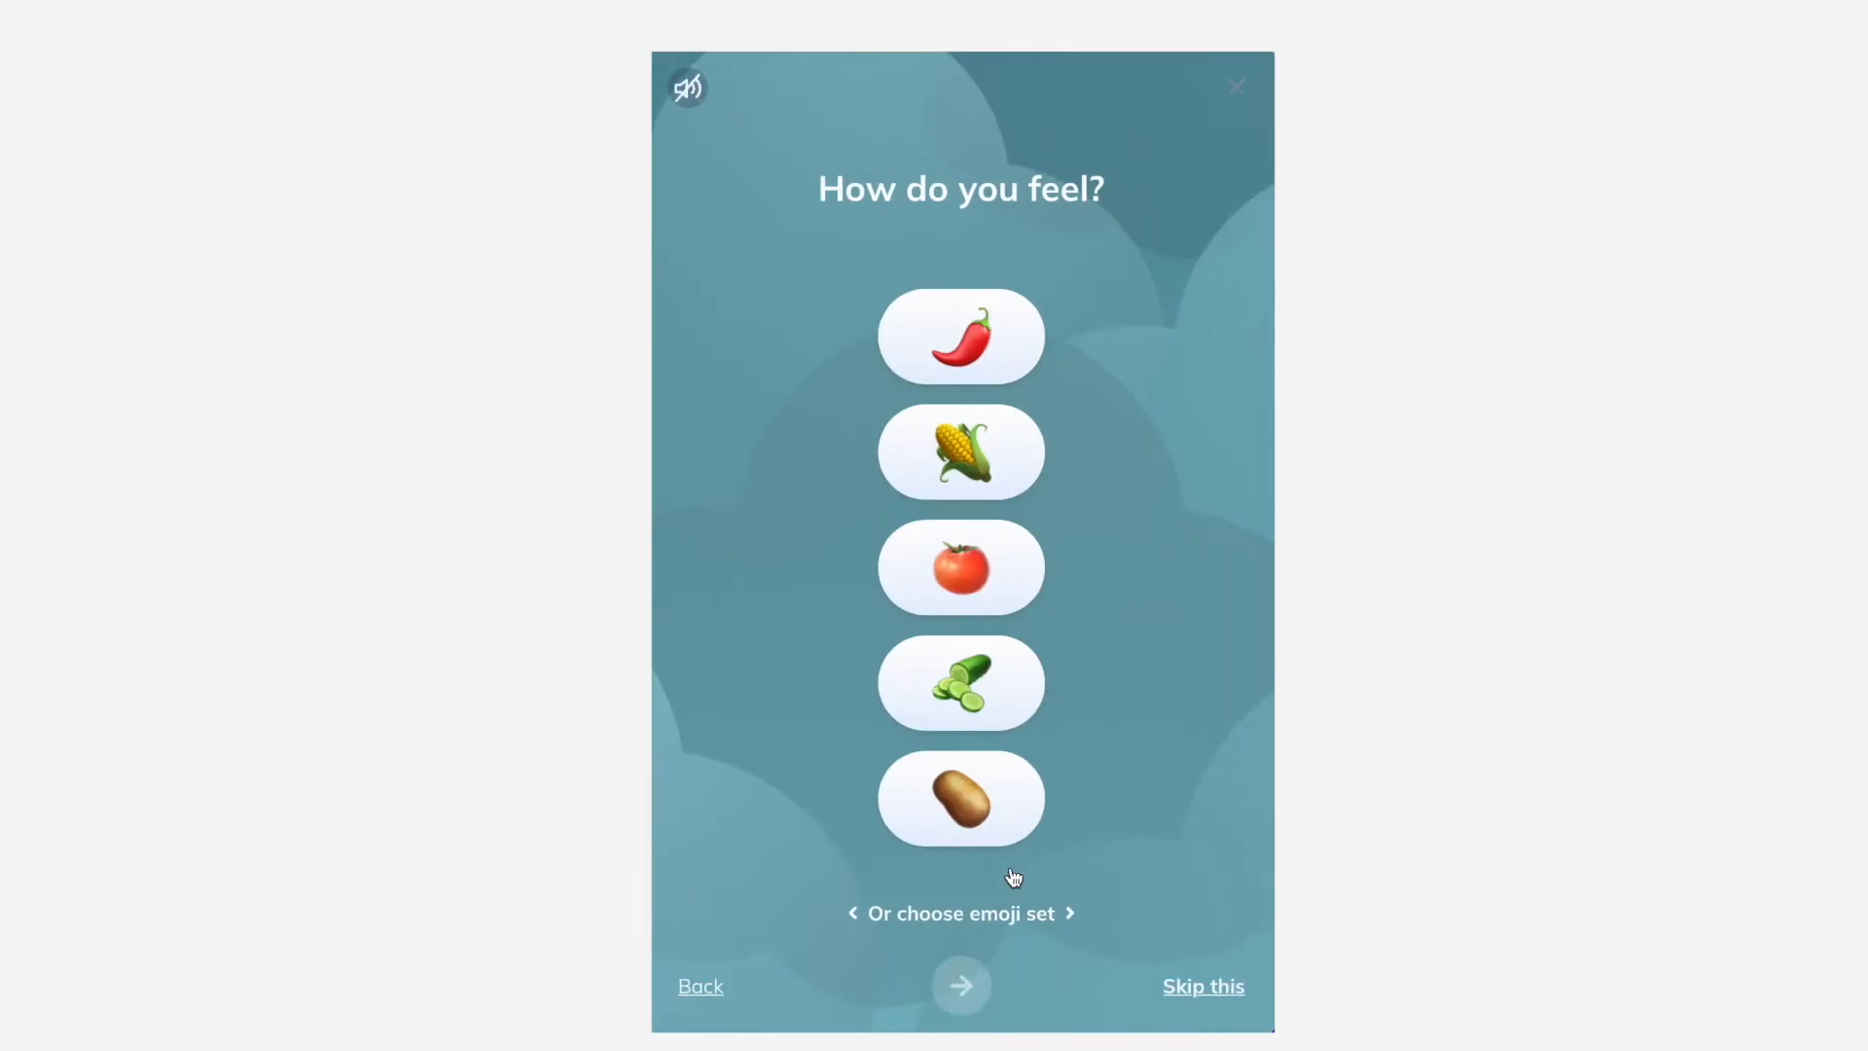
mouse_move(1052, 632)
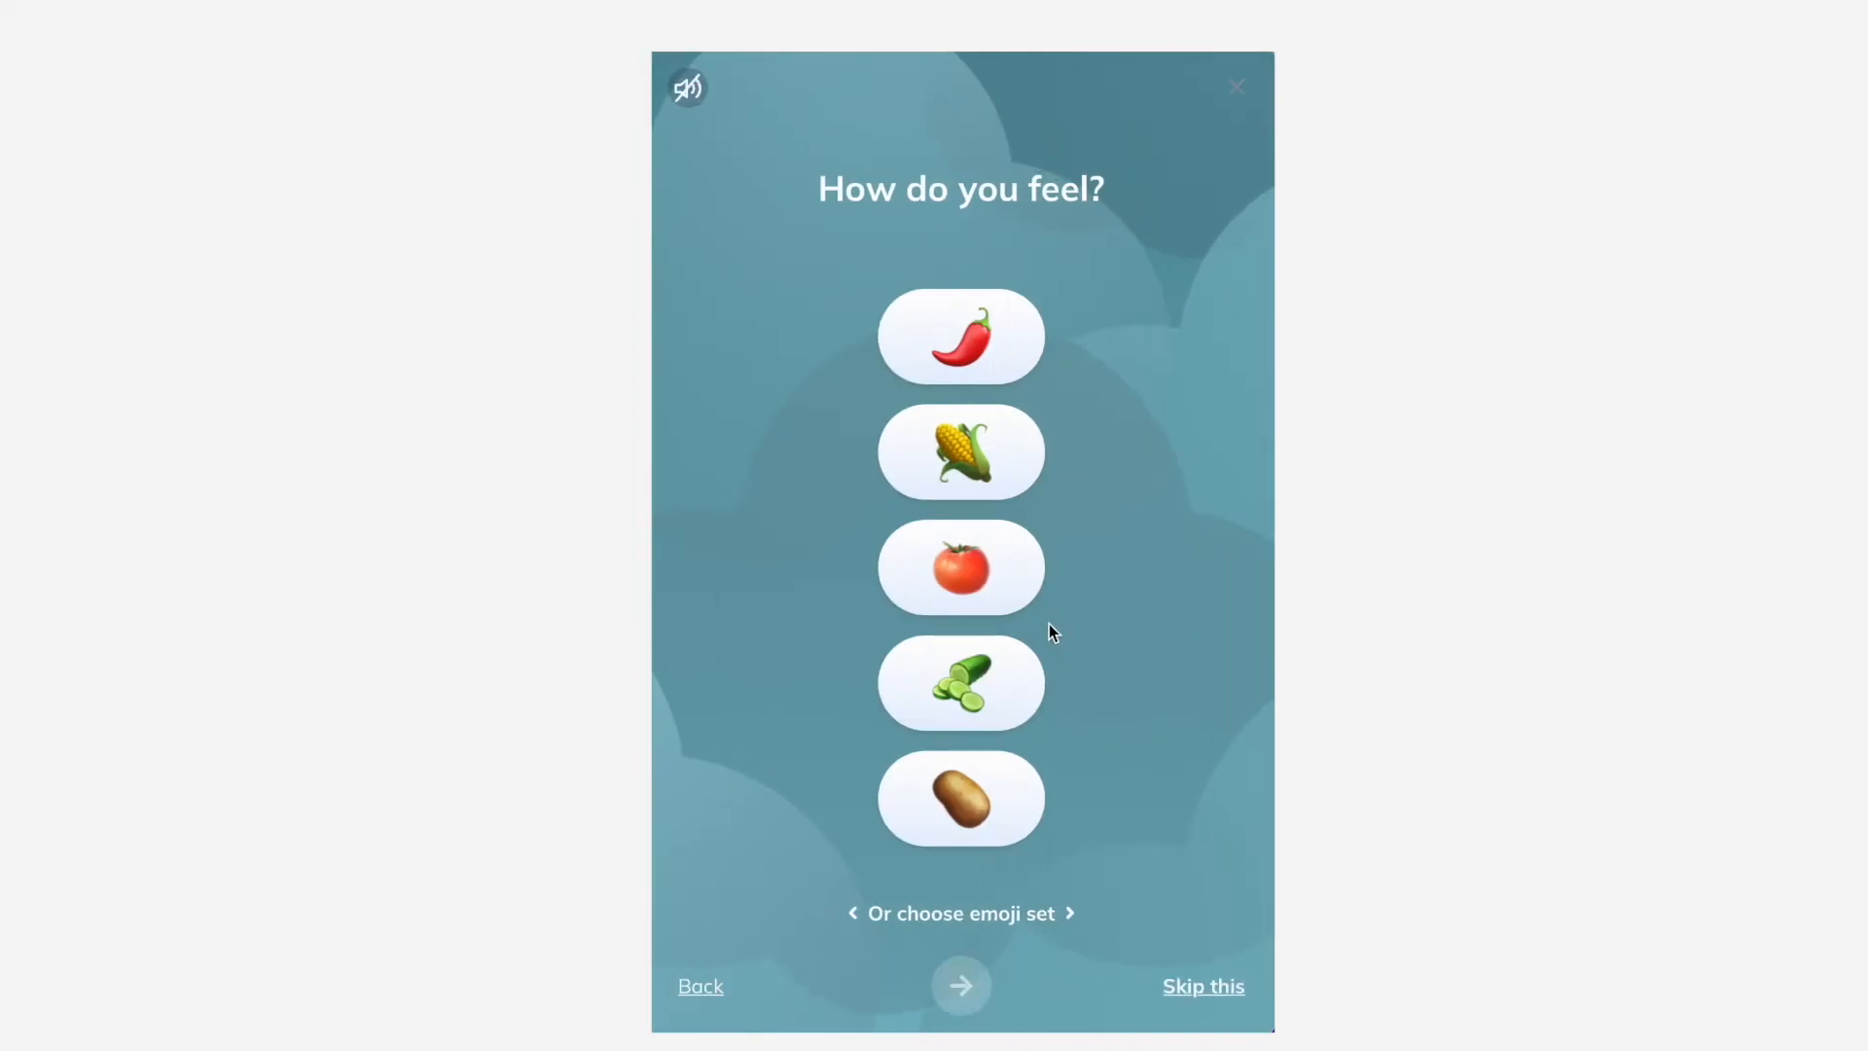
mouse_move(1044, 621)
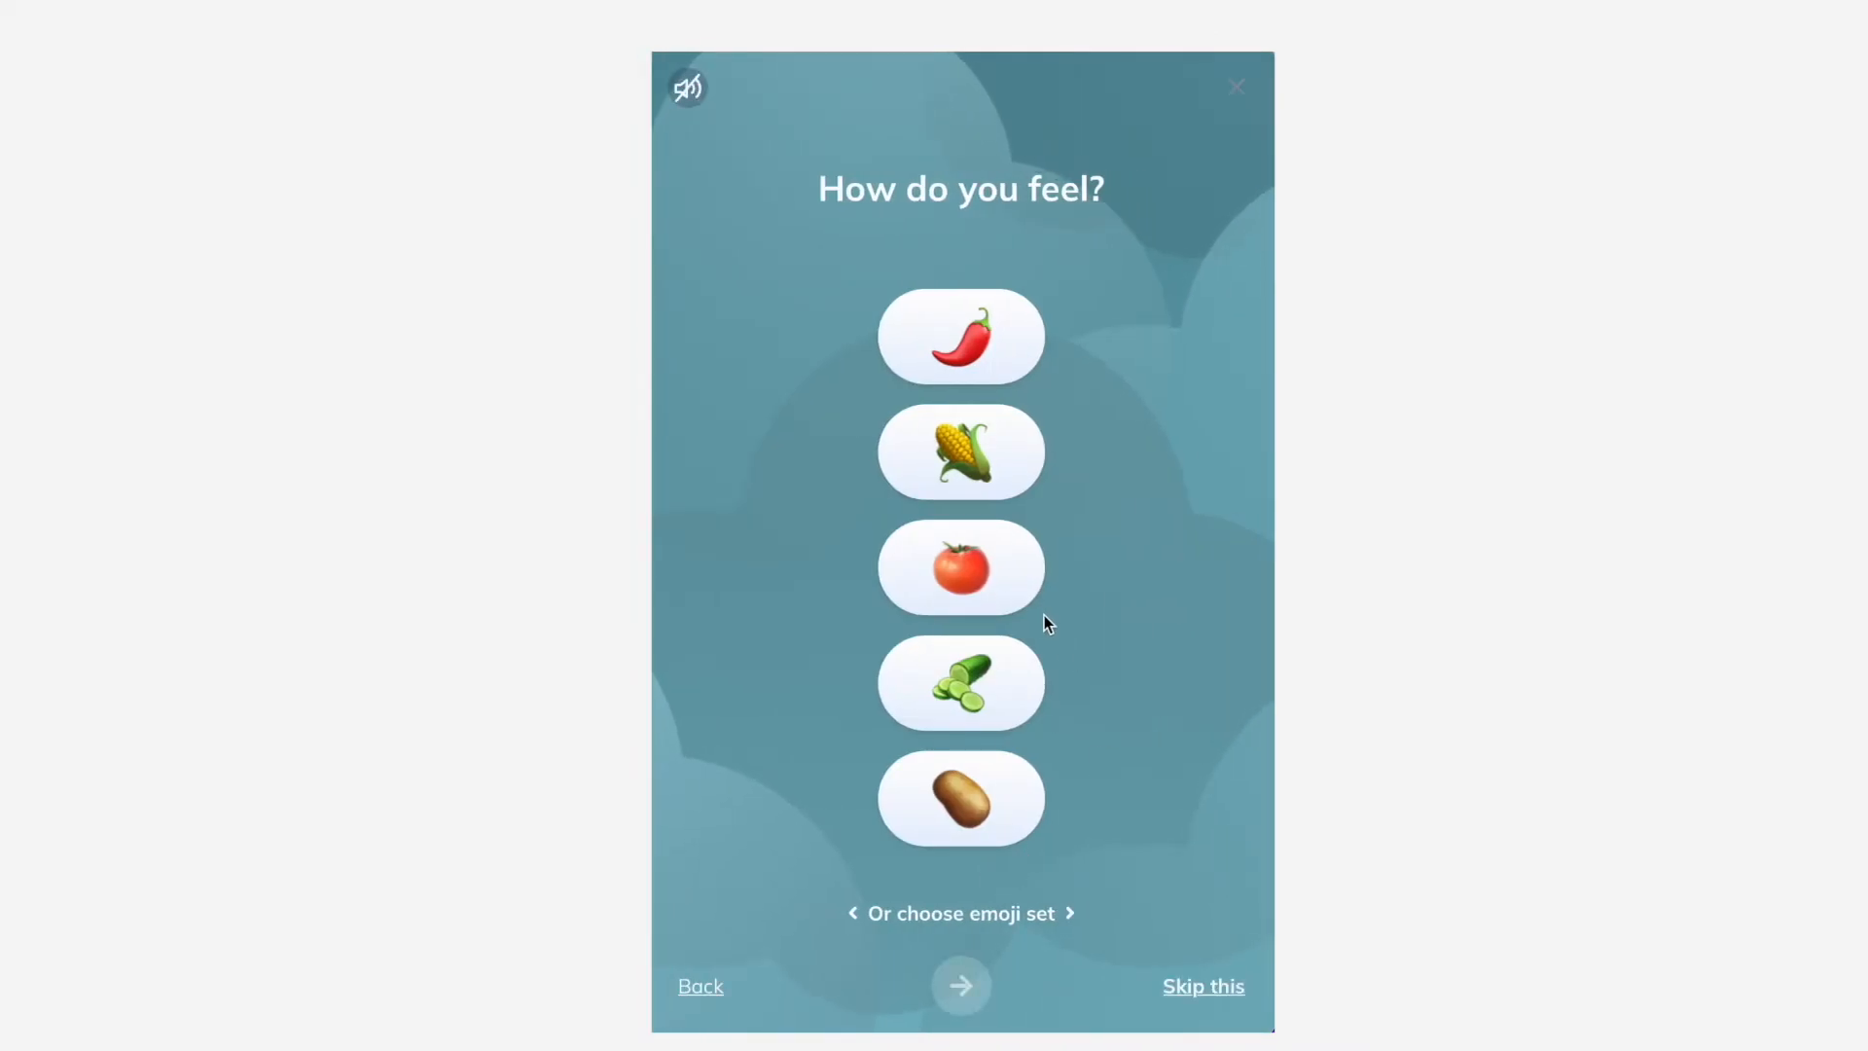
Record a mood, pick 'email headers' as the focus, and choose 15 minutes.
click(960, 985)
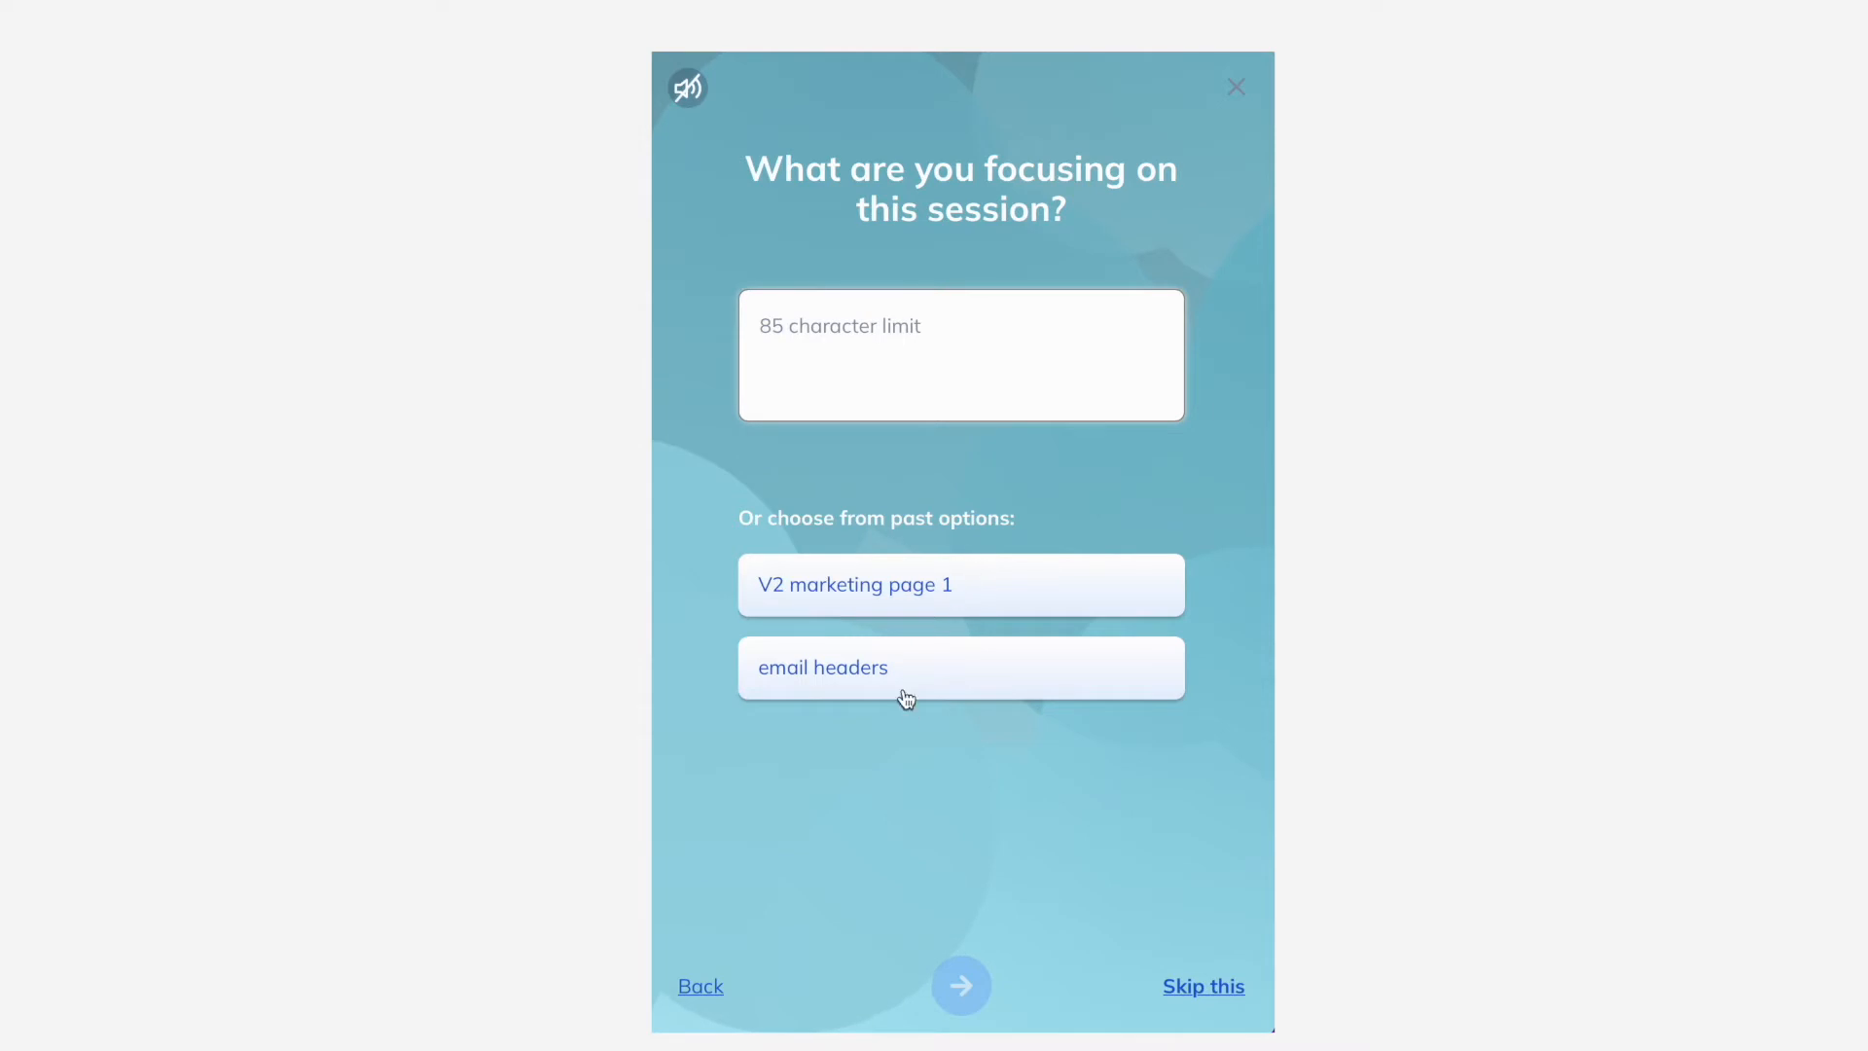
click(961, 667)
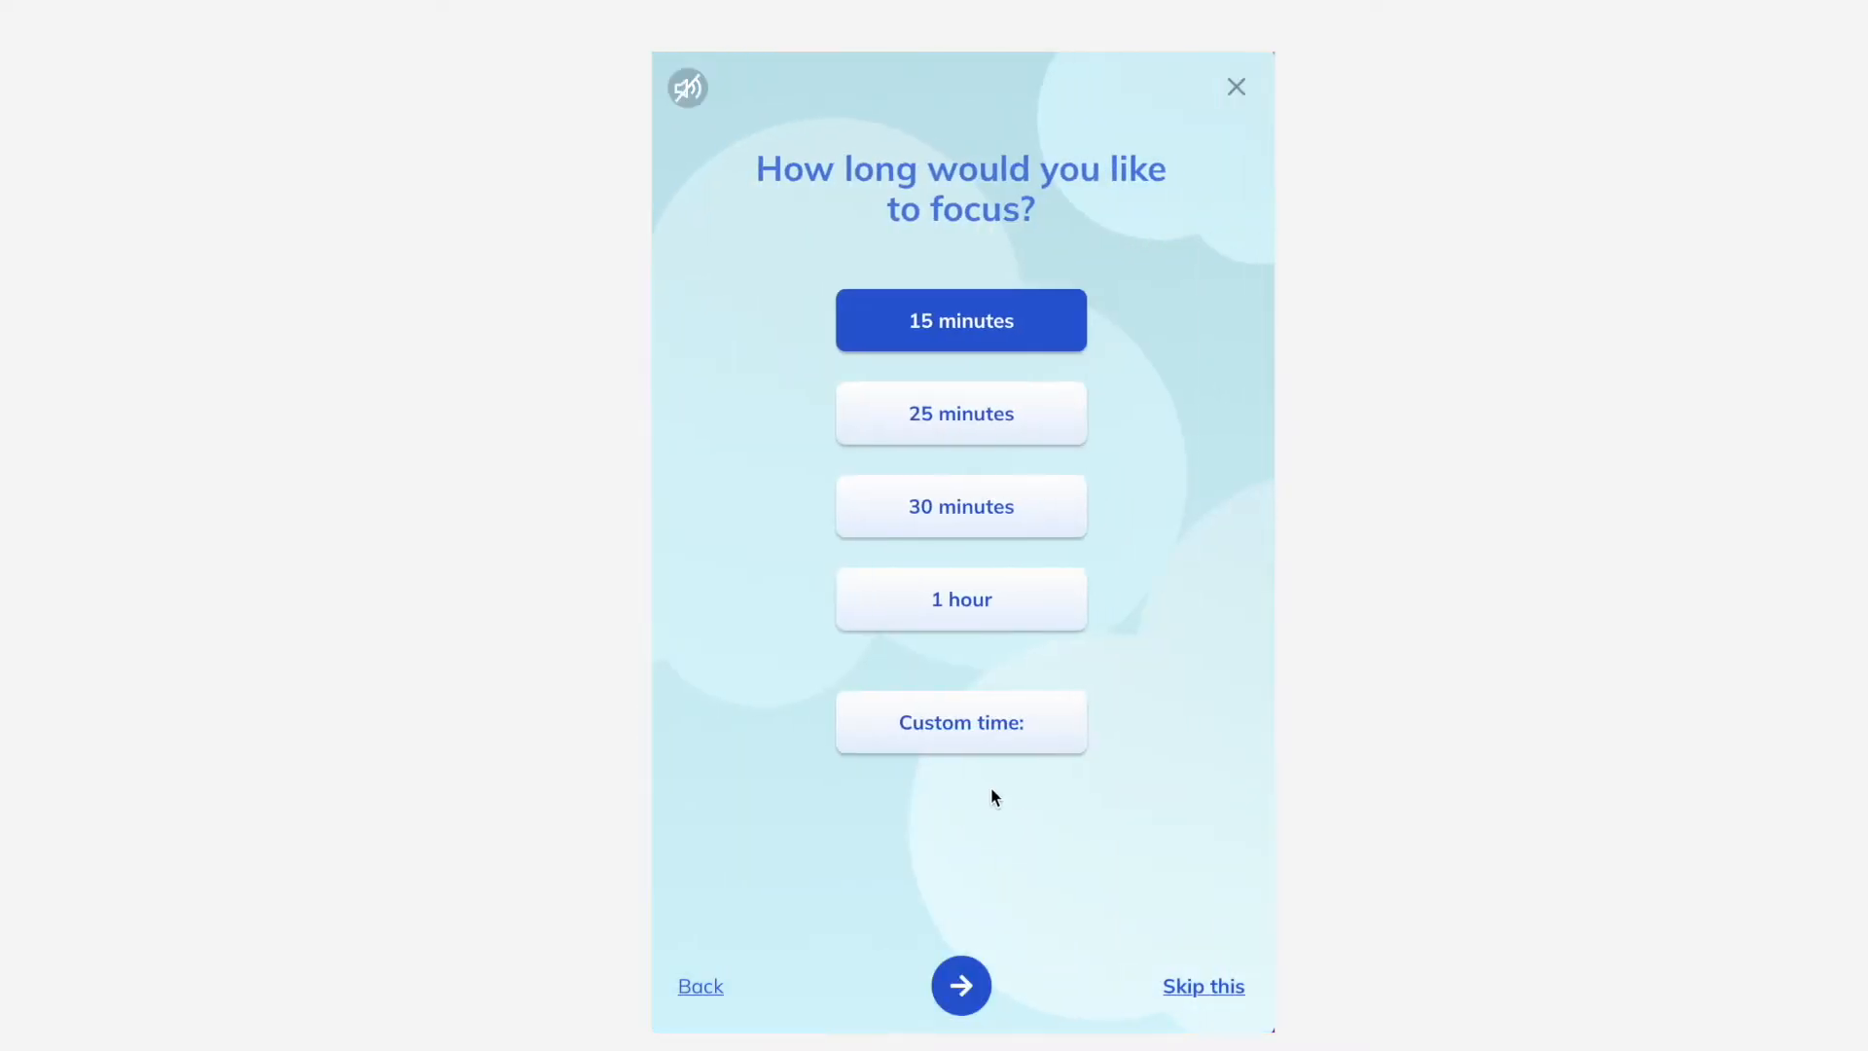
click(961, 984)
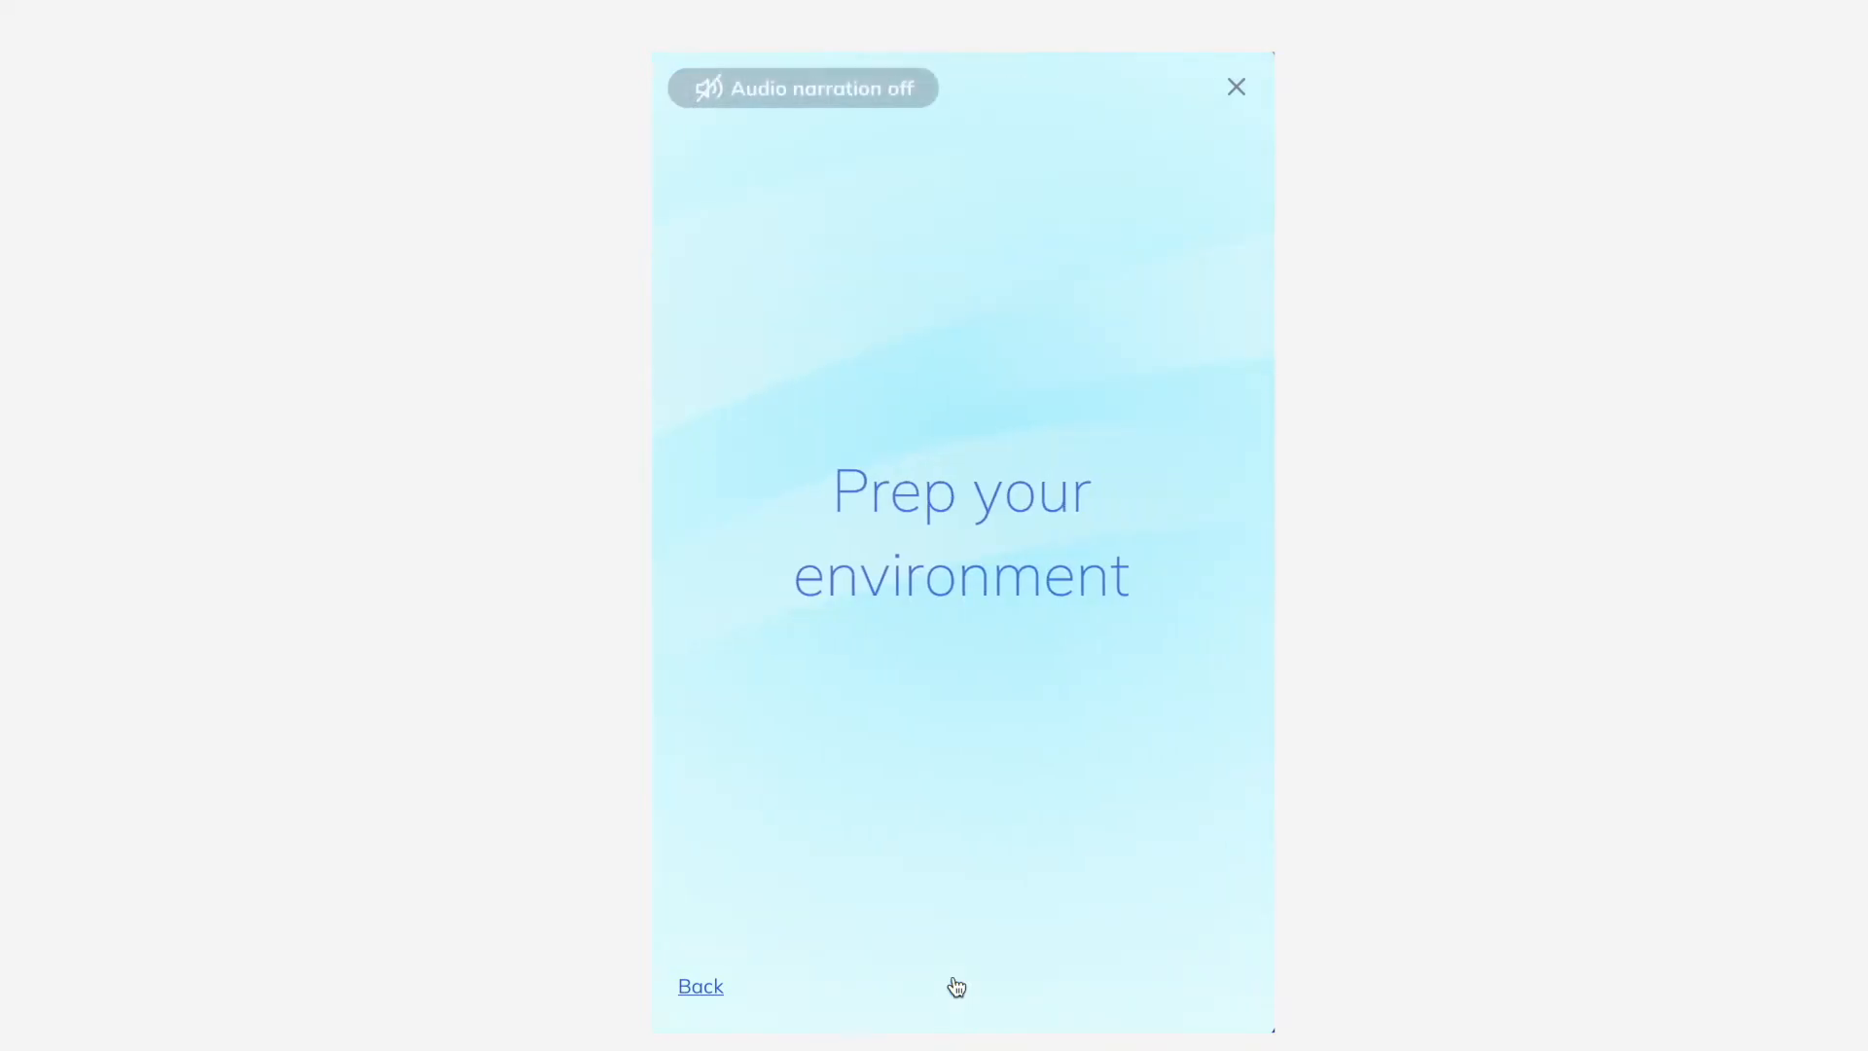
Advance through workspace, body and eye-exercise tips, then begin the 15-minute session.
click(960, 985)
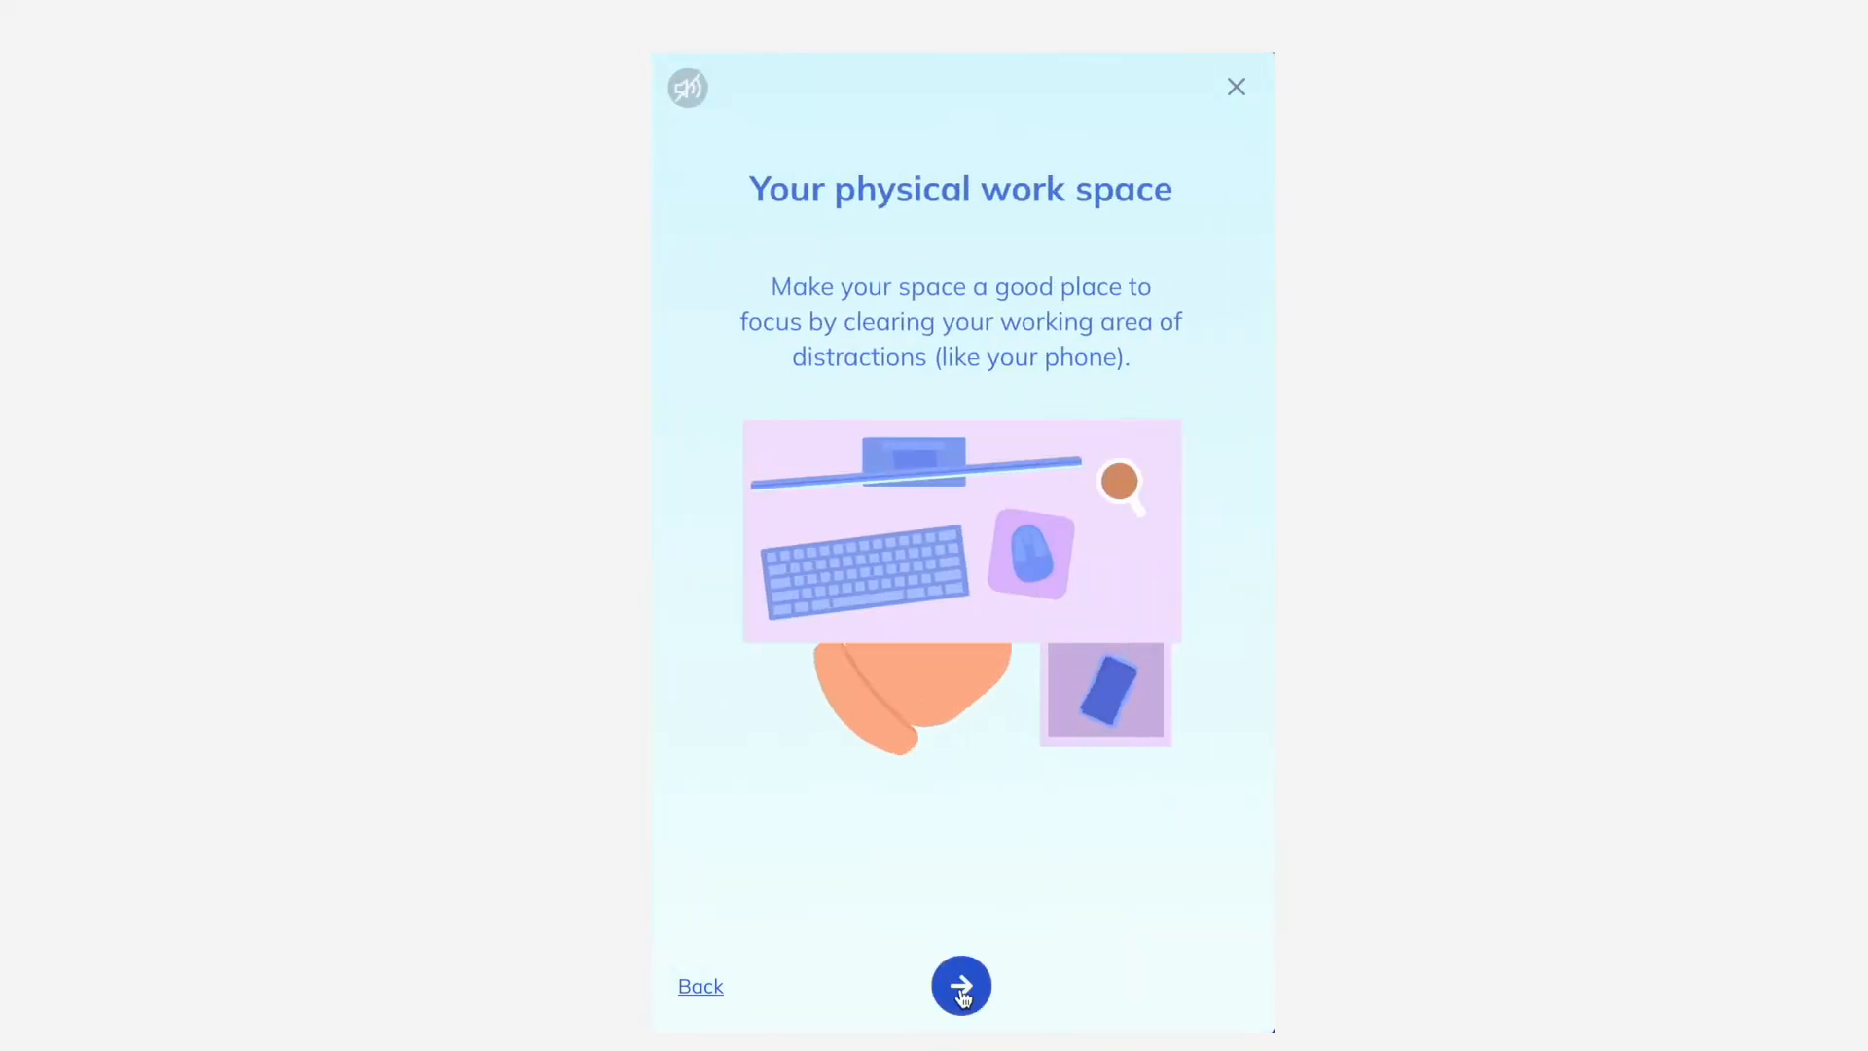
click(960, 986)
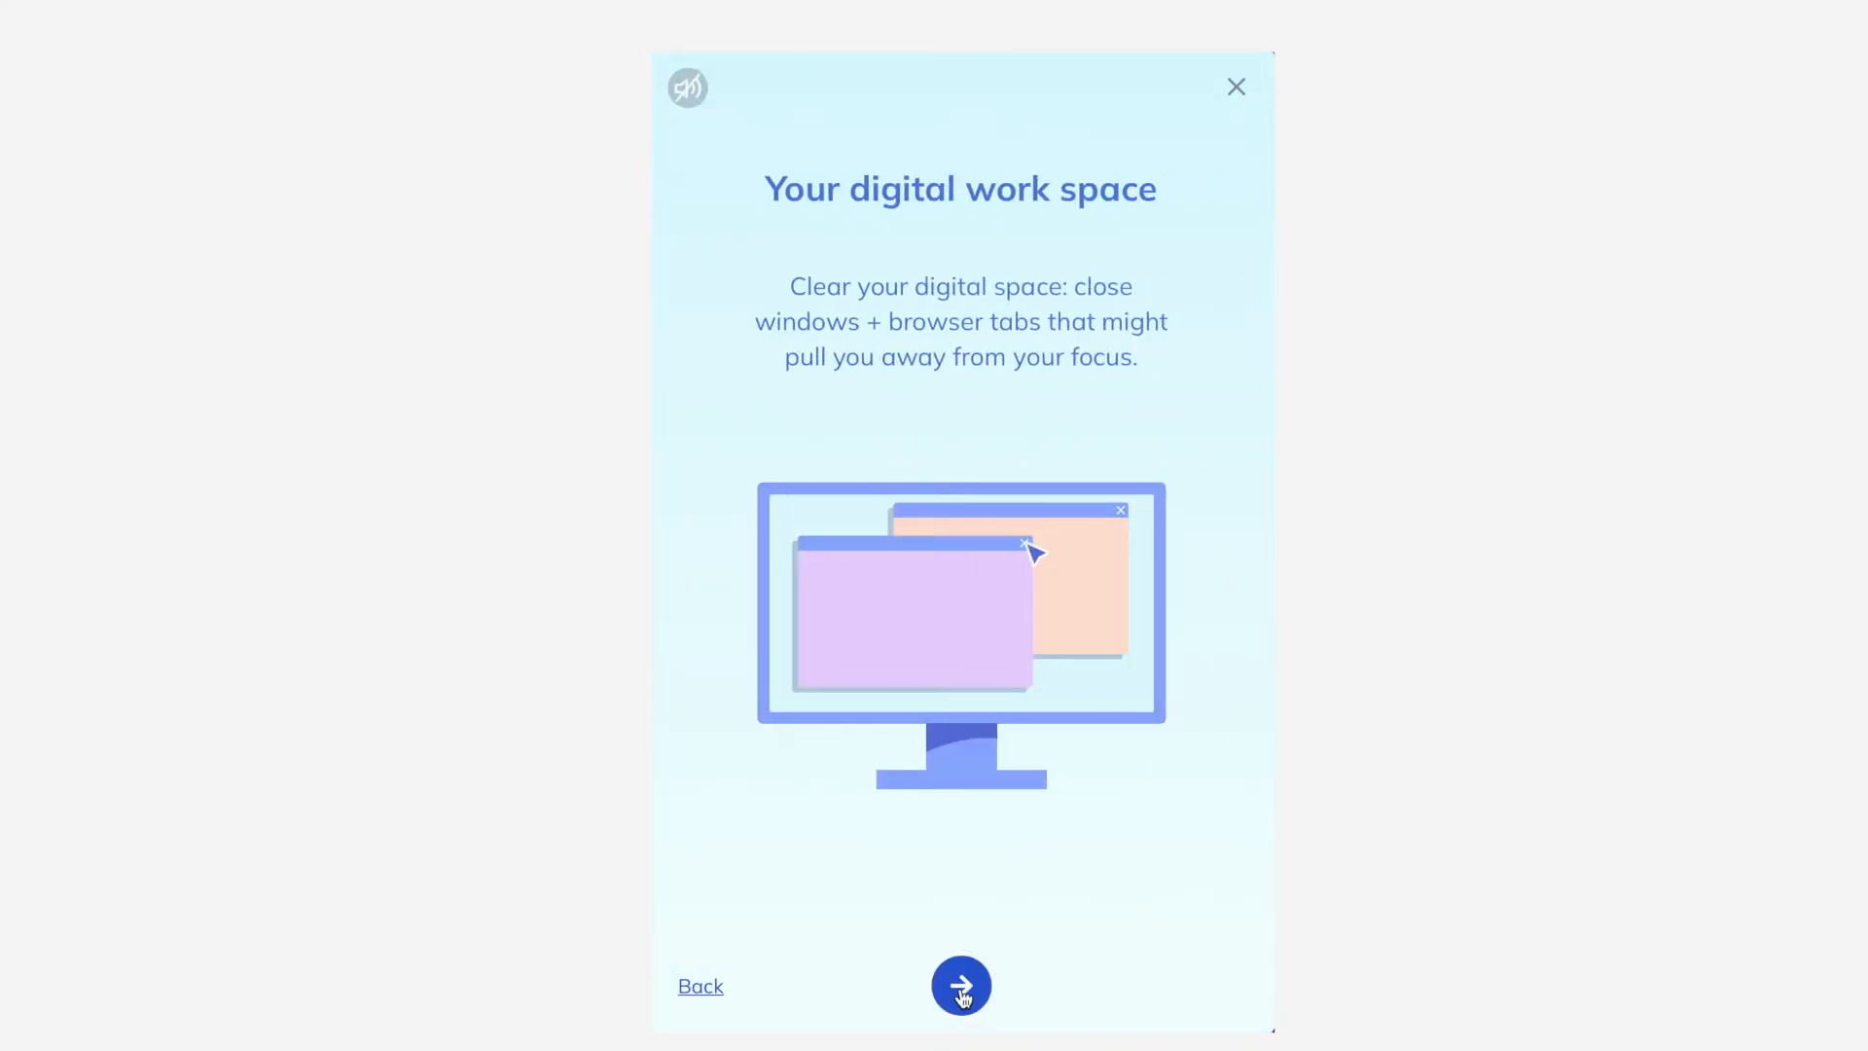
click(961, 985)
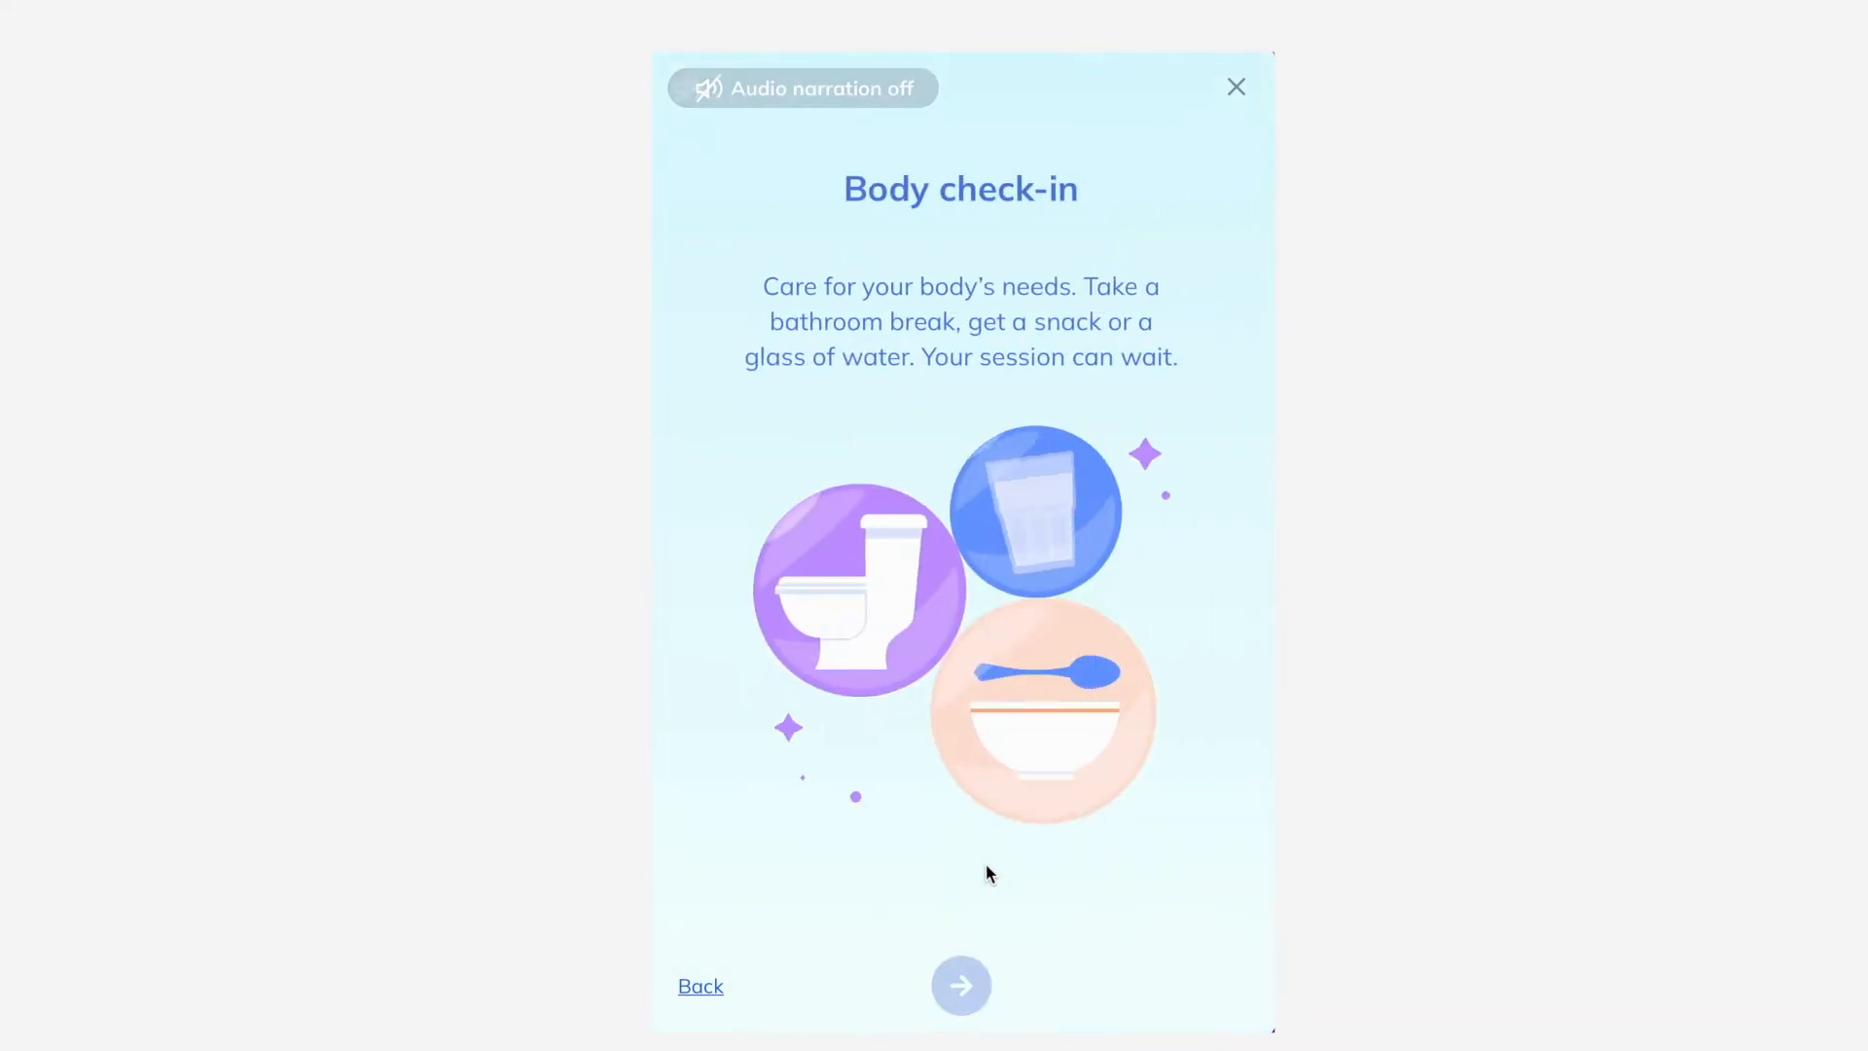
click(961, 984)
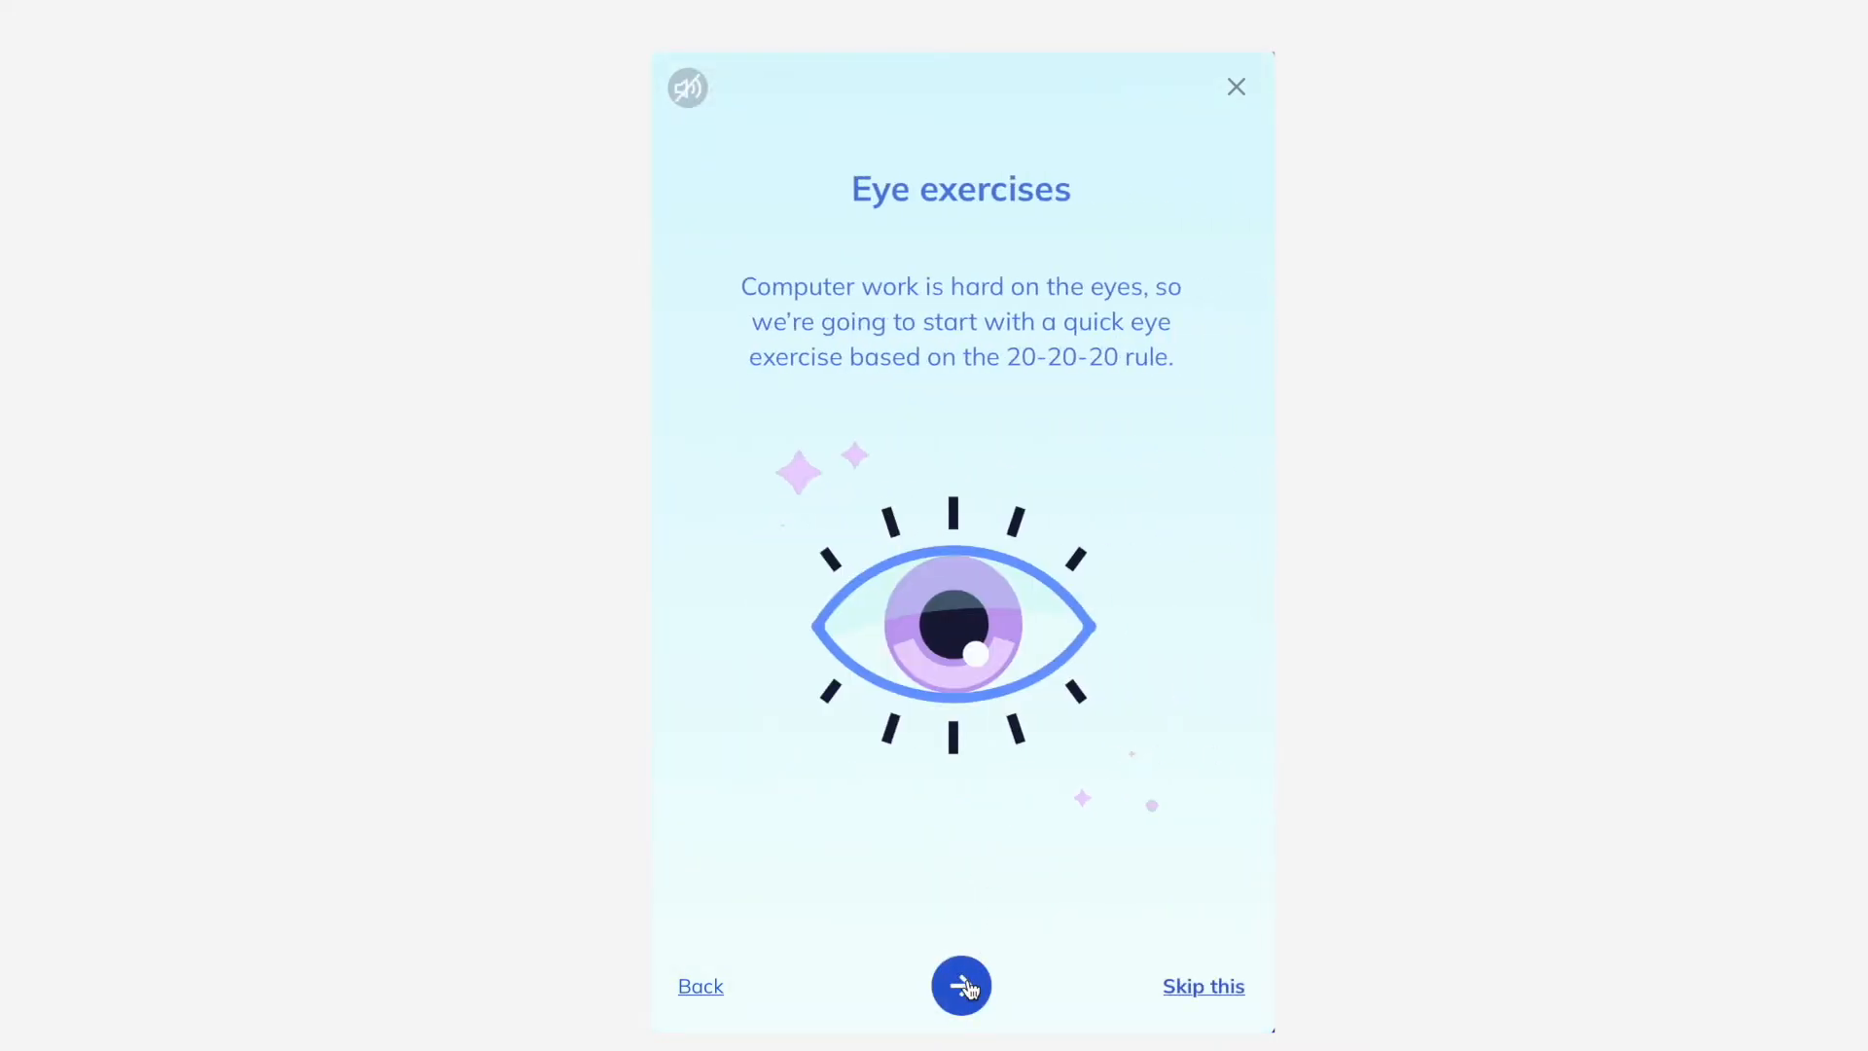
click(962, 984)
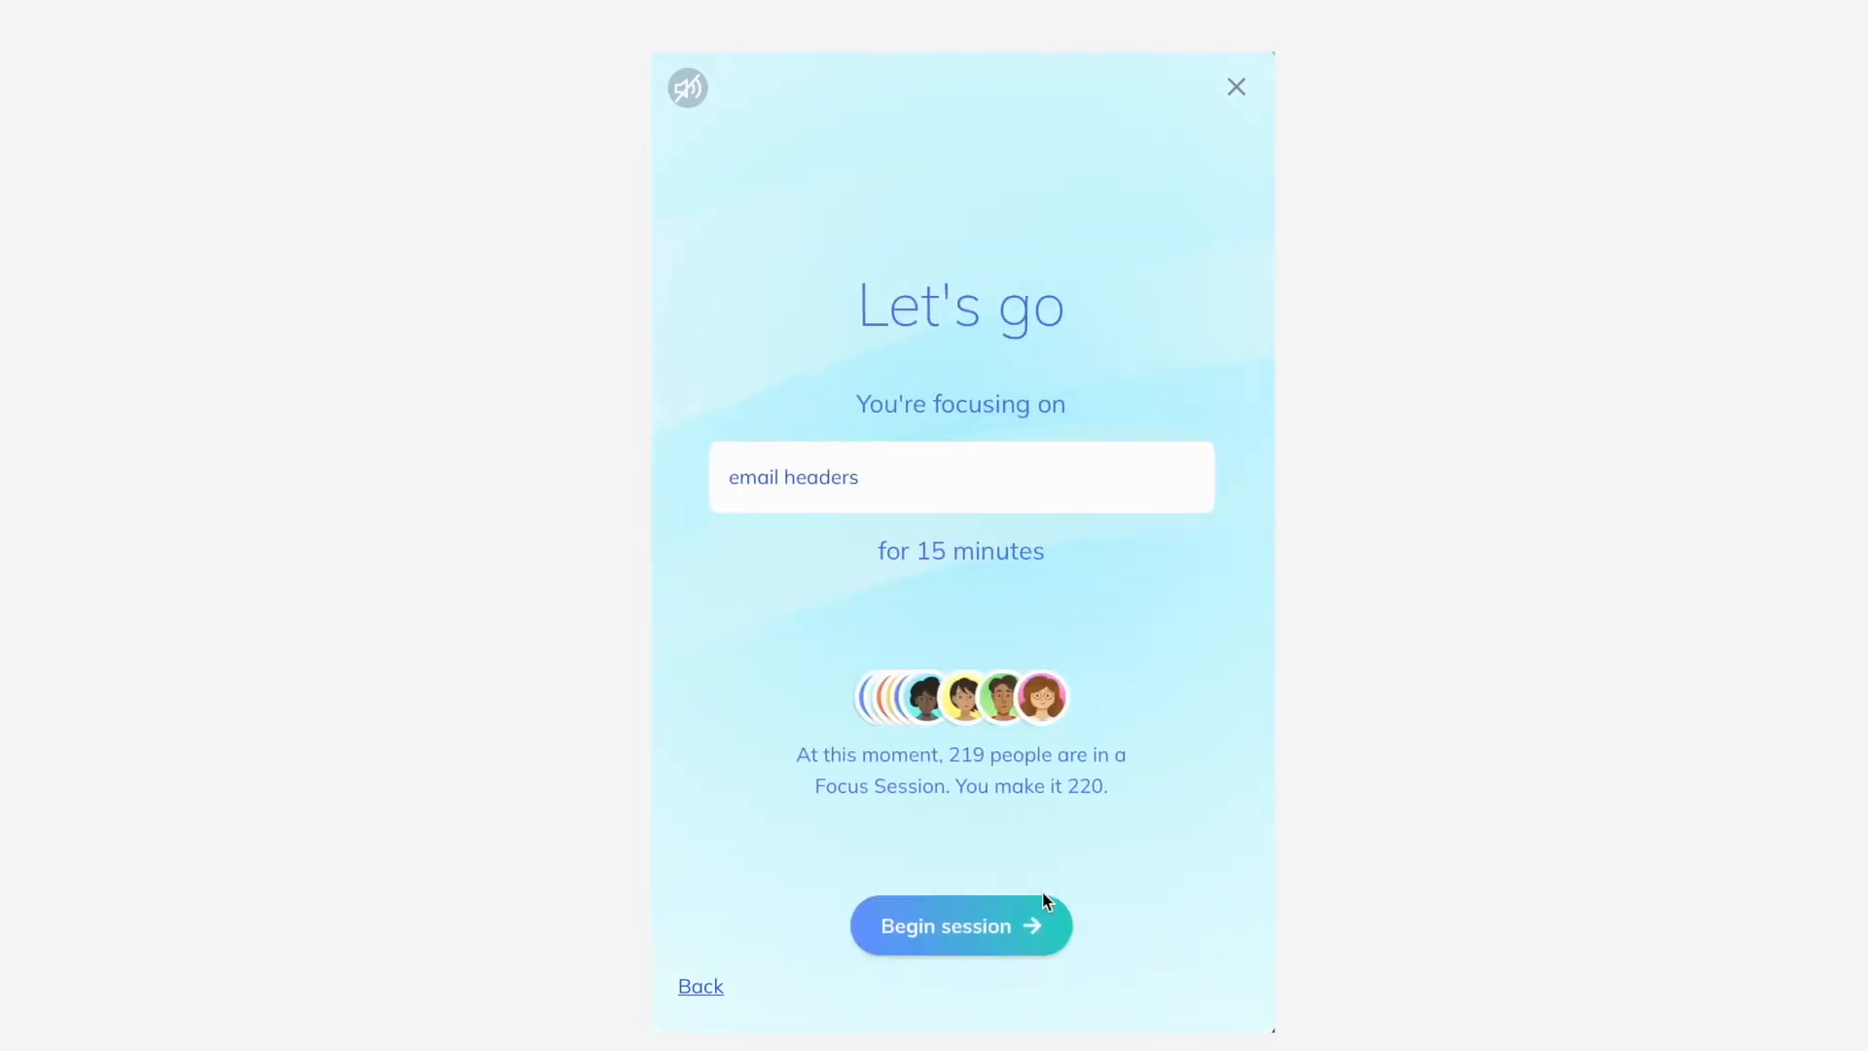
click(961, 925)
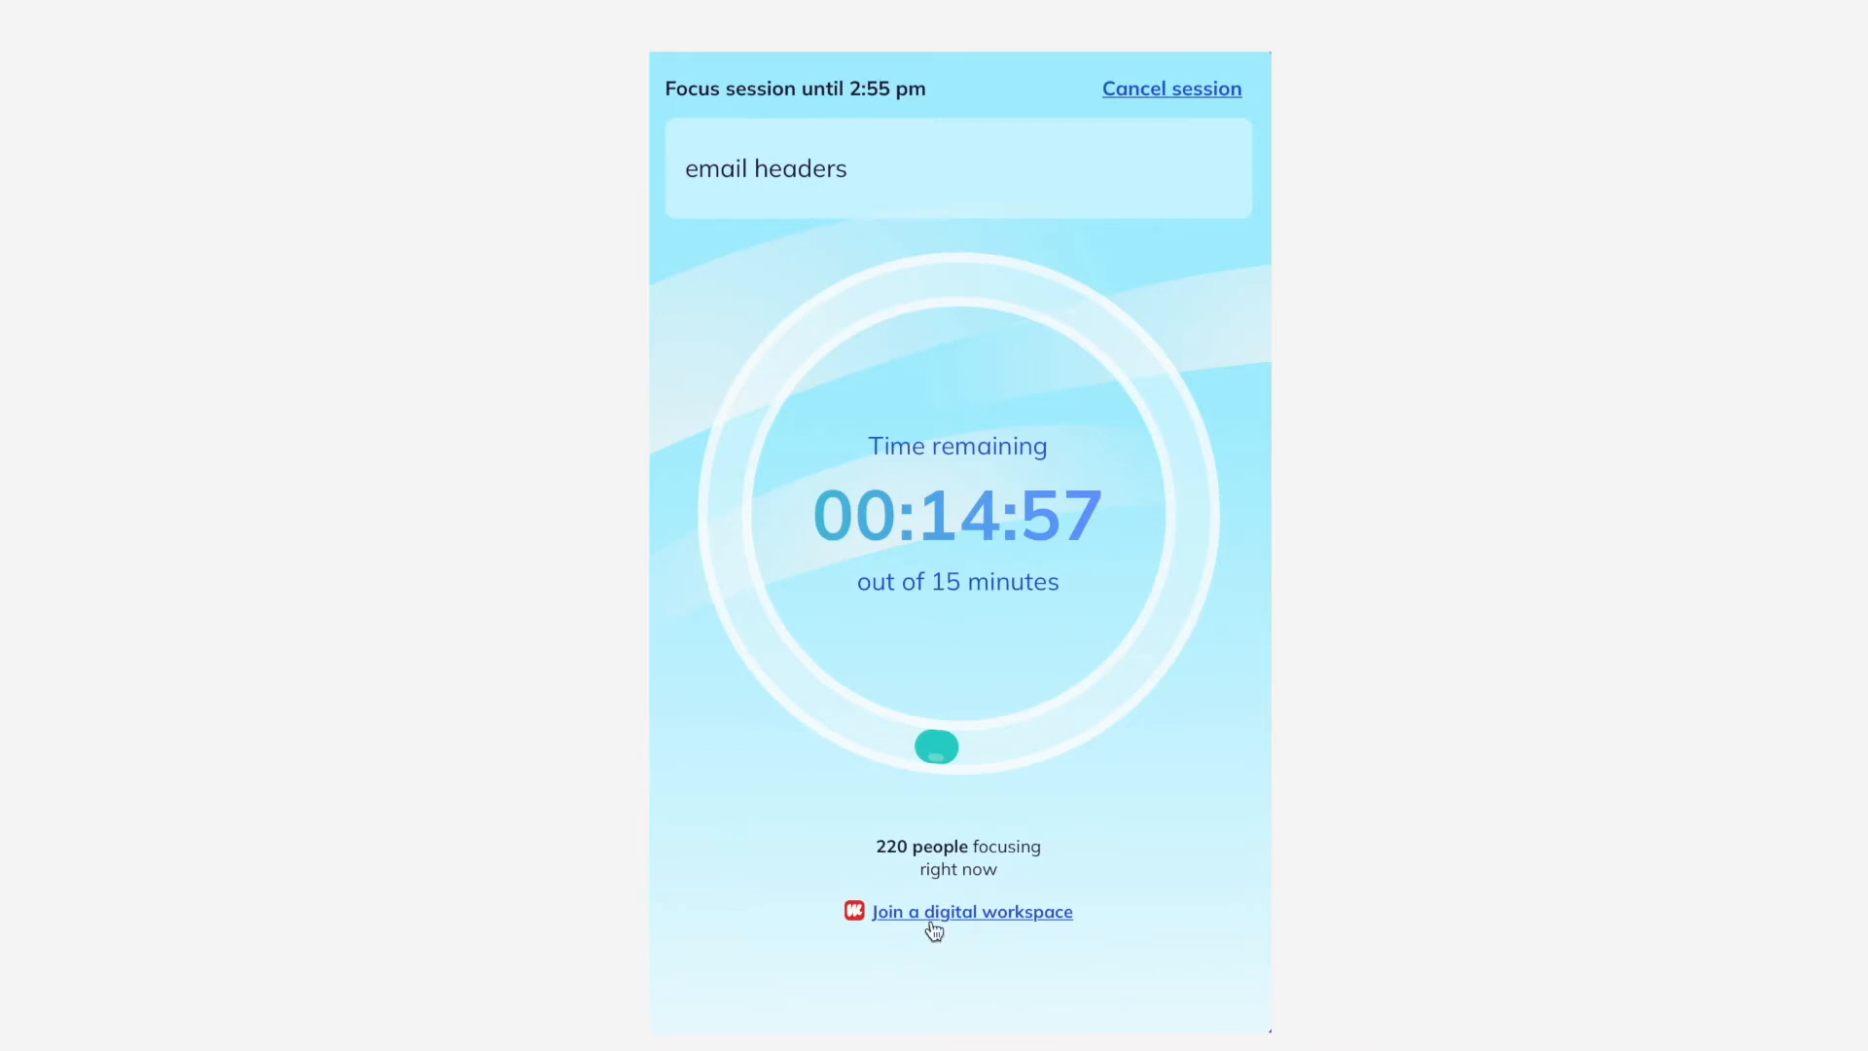
Join the digital workspace from the link below the running countdown timer.
click(971, 912)
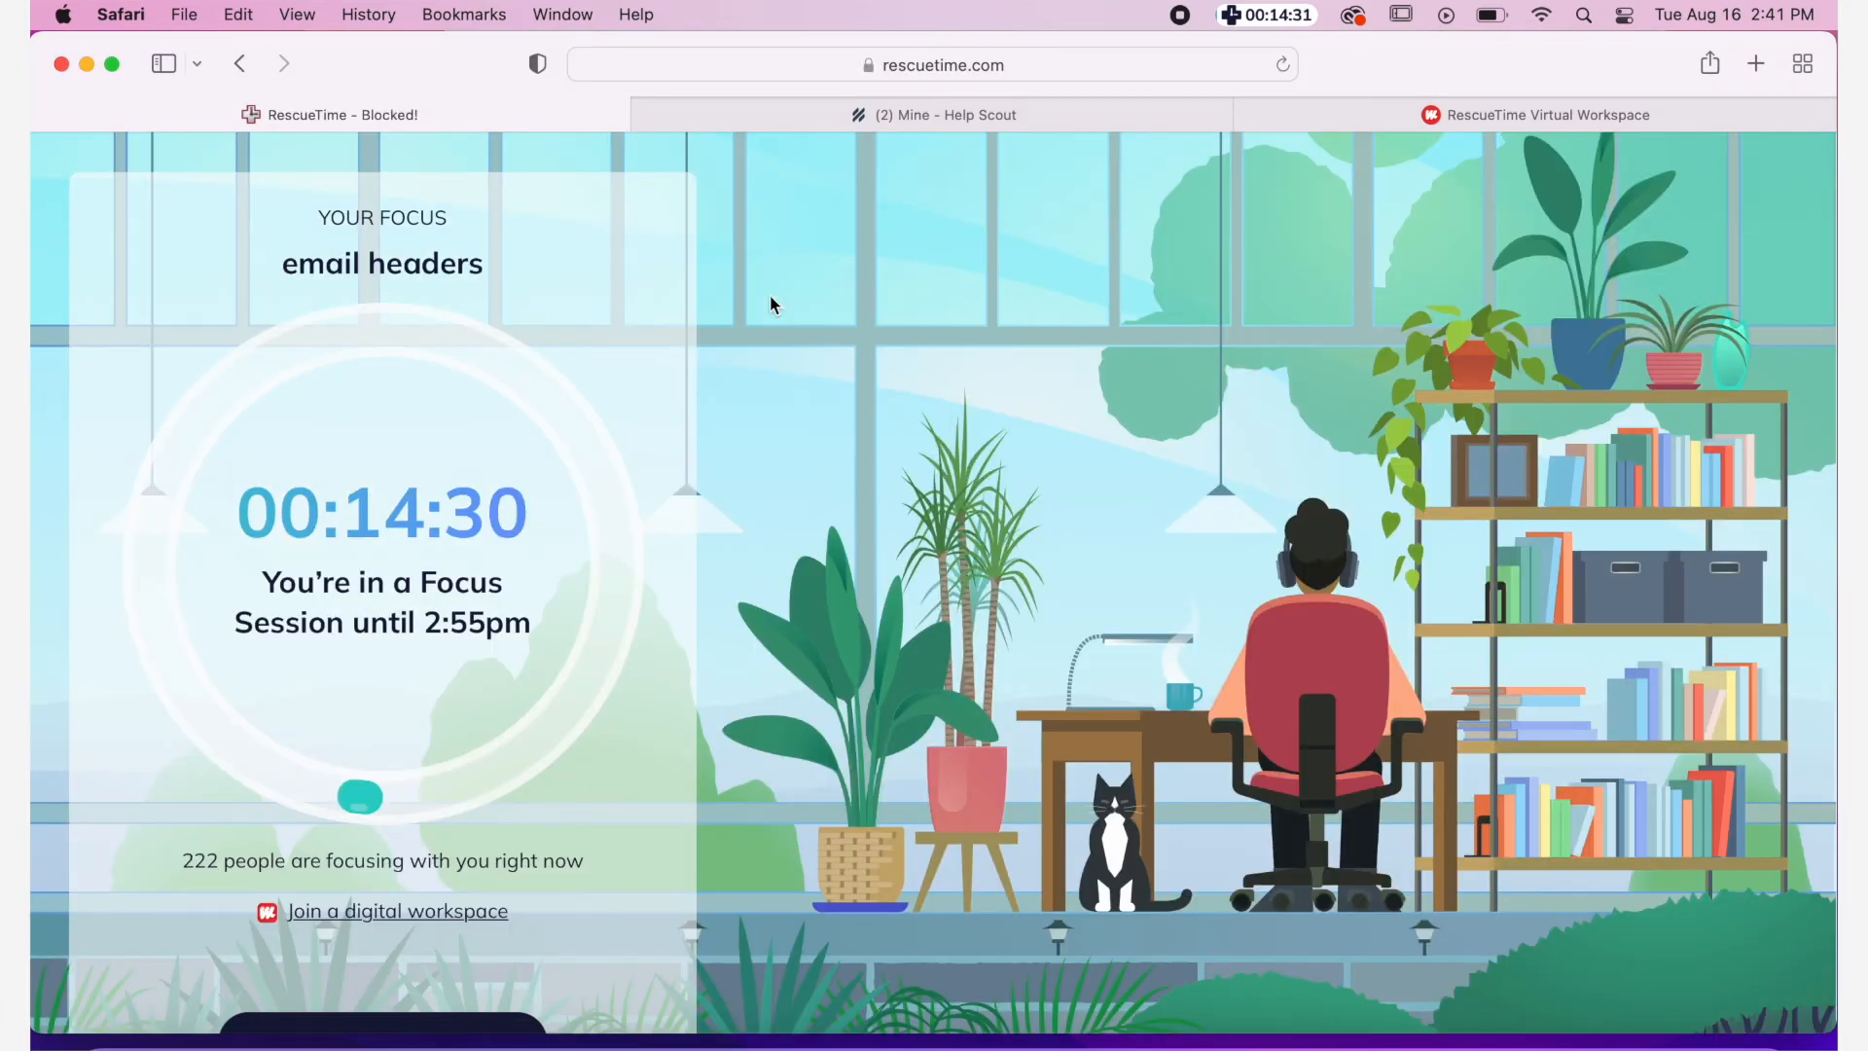
mouse_move(847, 297)
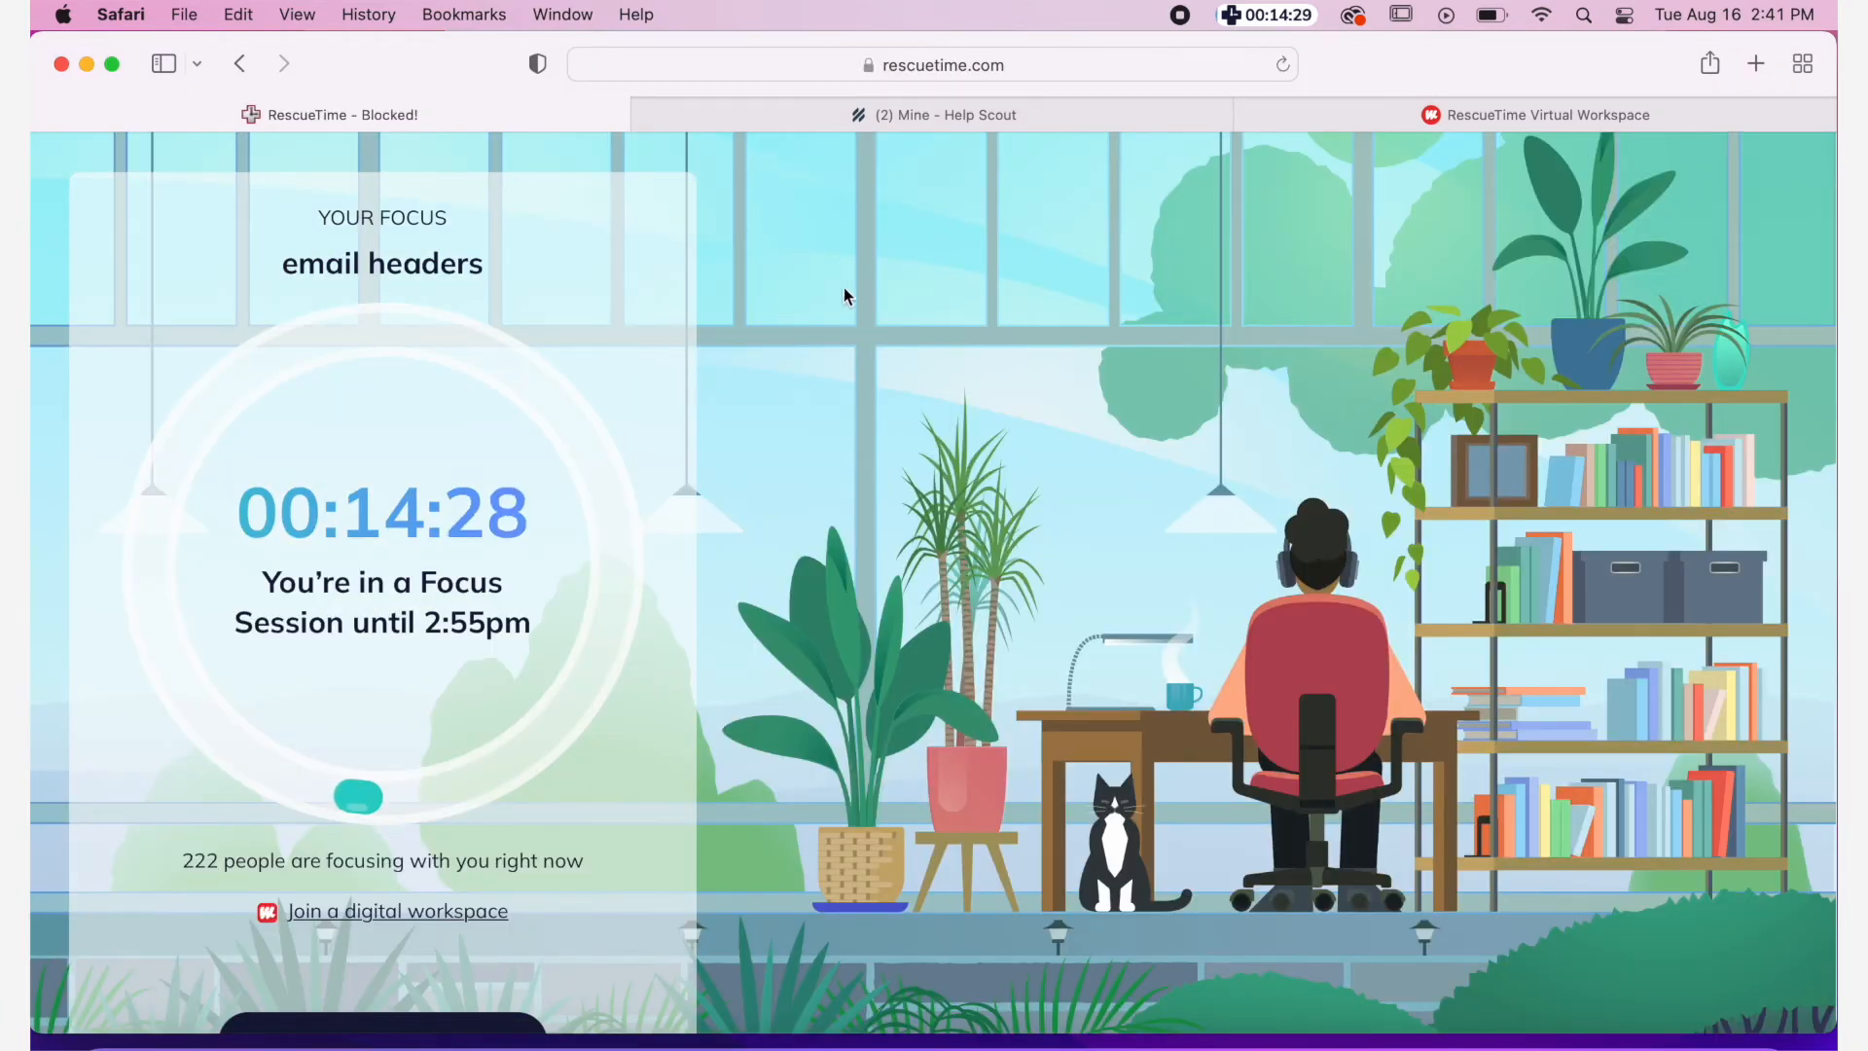
mouse_move(1138, 181)
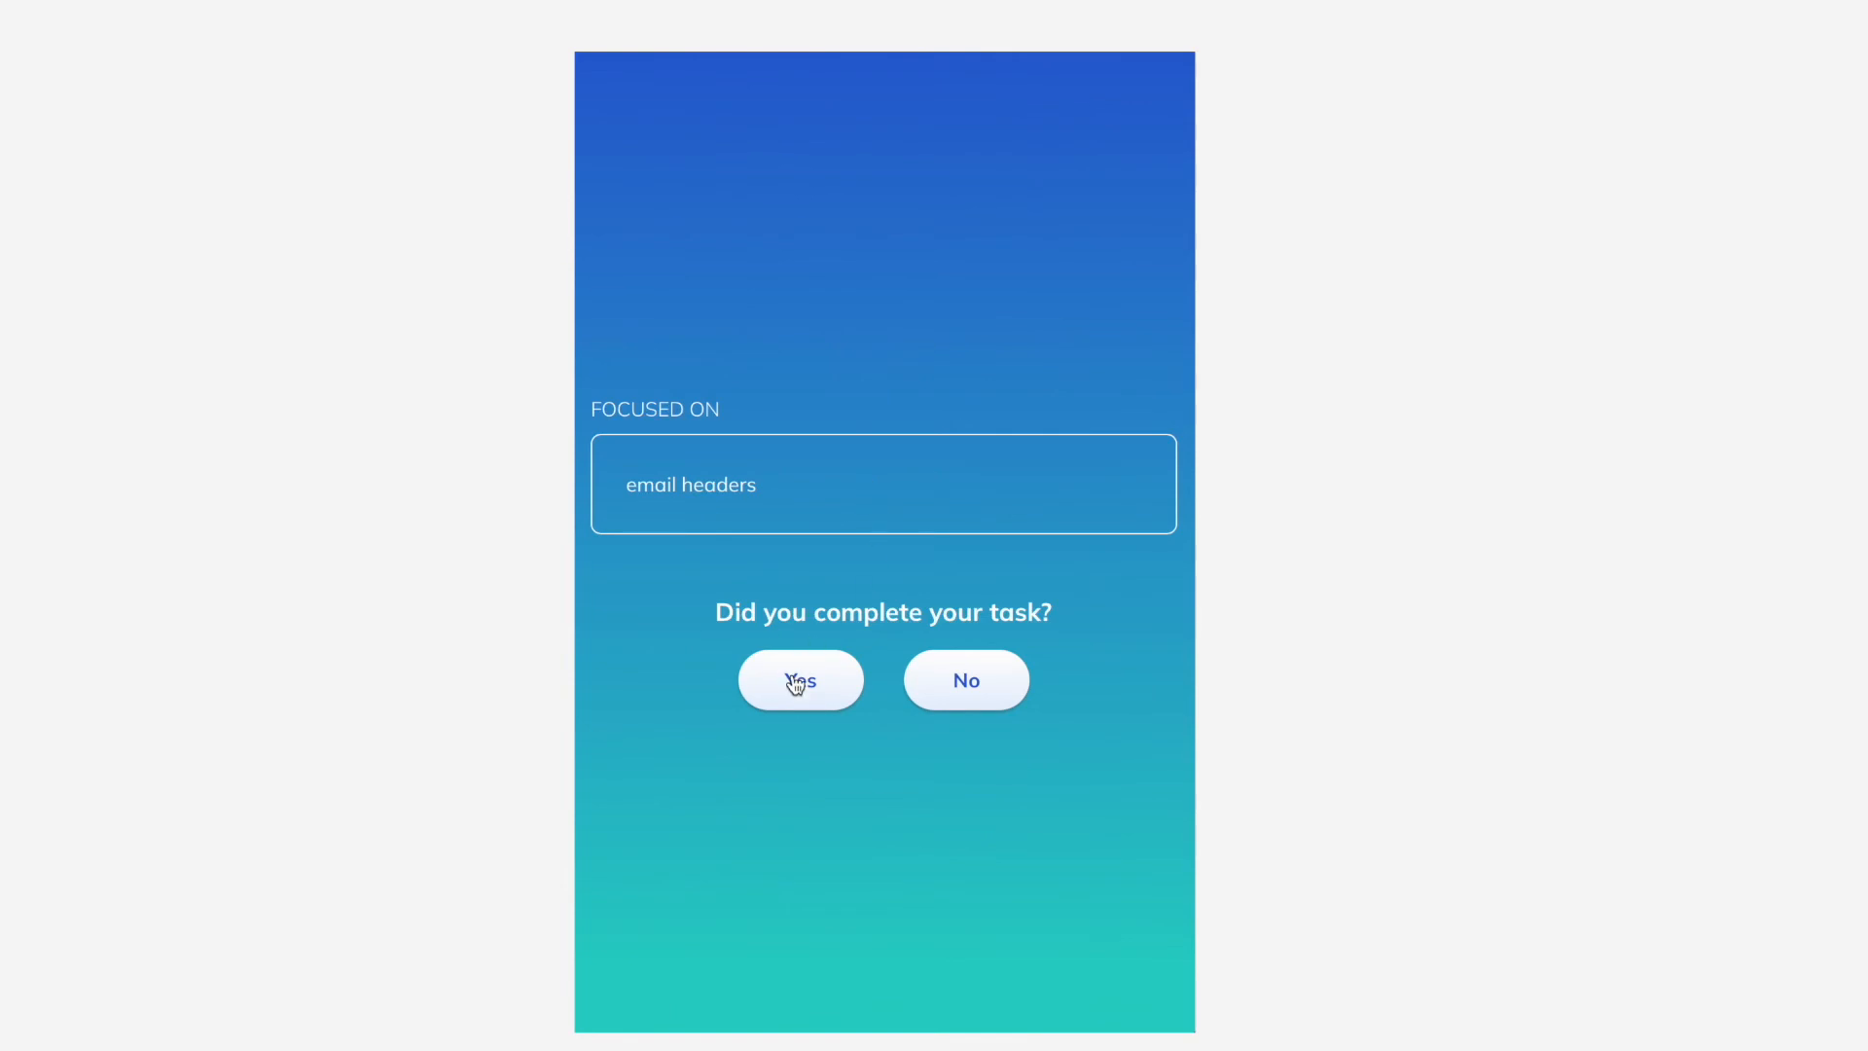
Answer Yes to 'Did you complete your task?' to see the session report.
click(800, 680)
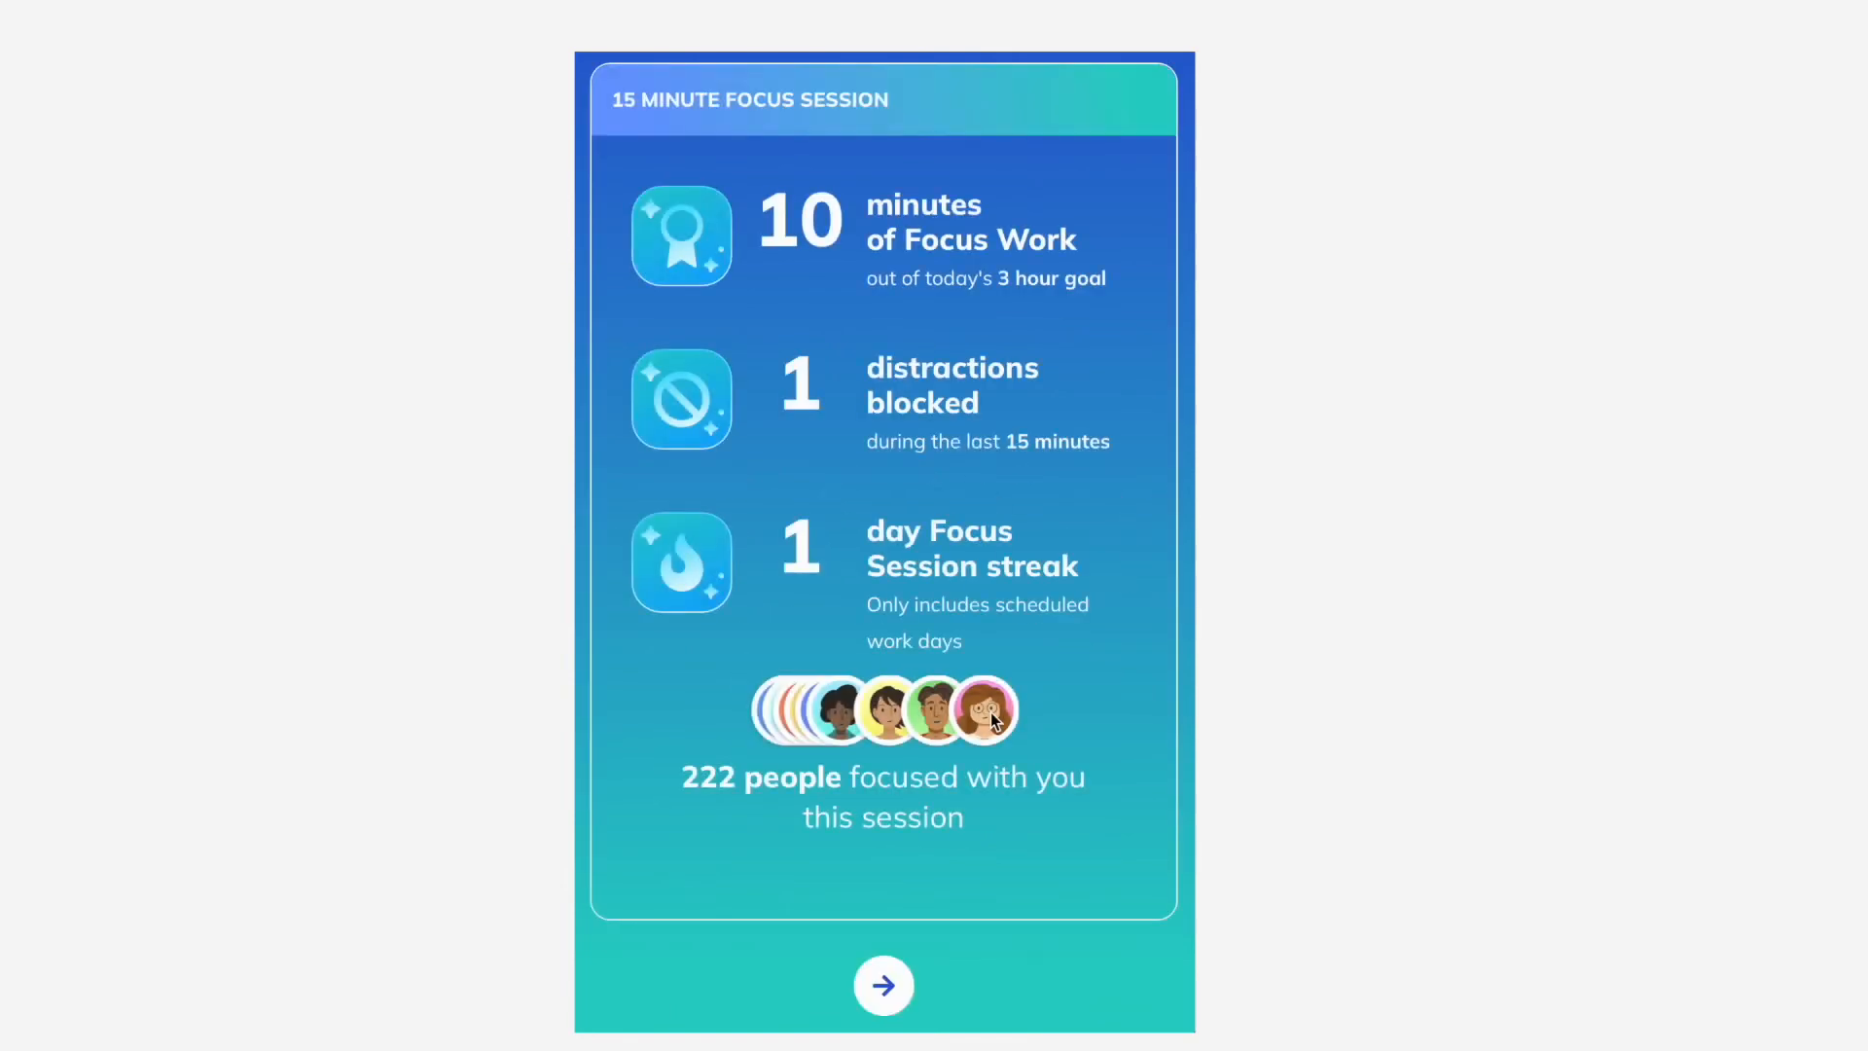